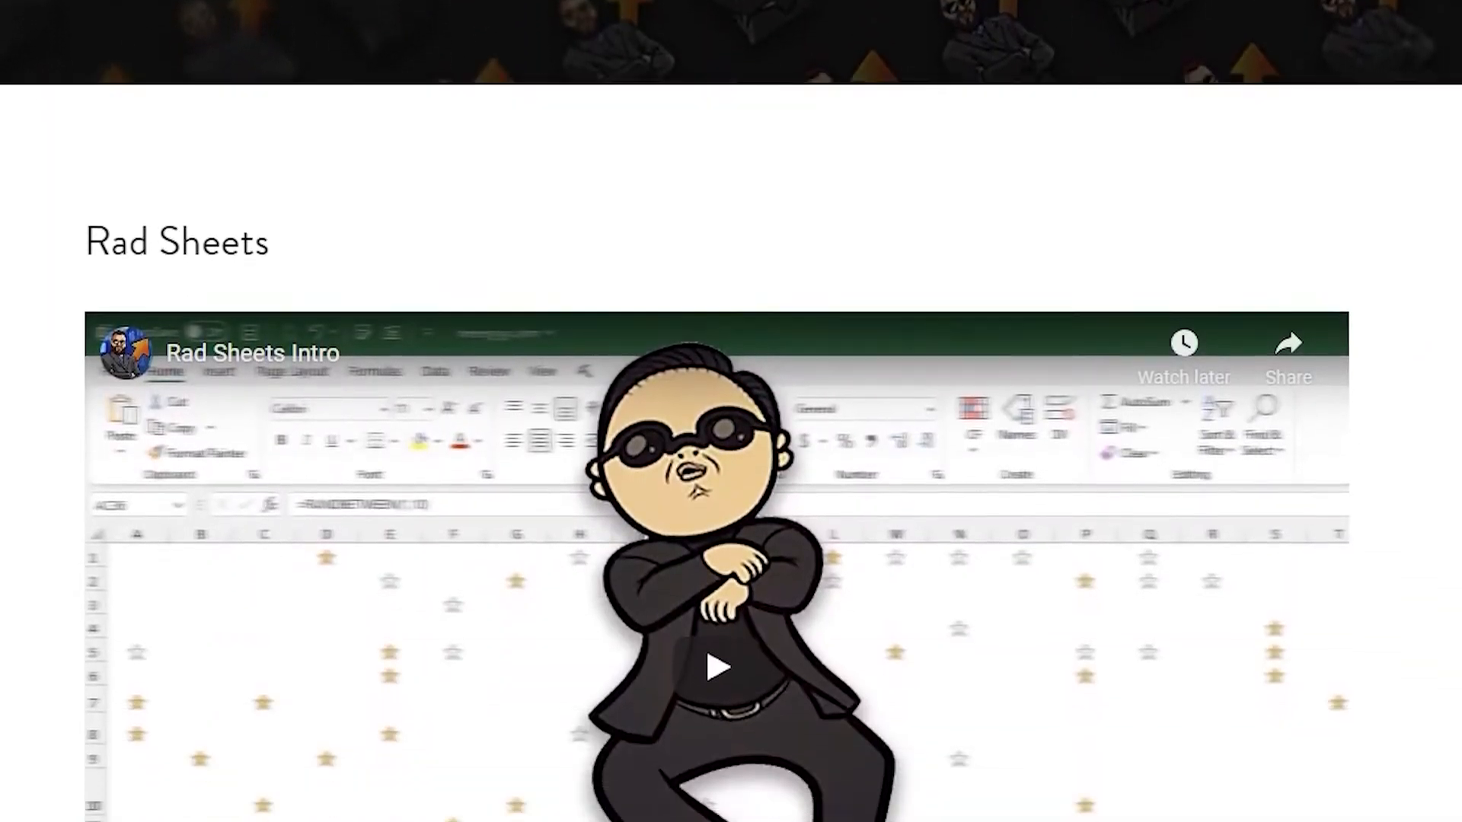
Re-pin the add-in's Save to Desktop command from the Add-ins tab to the Quick Access Toolbar.
scroll(down, 3)
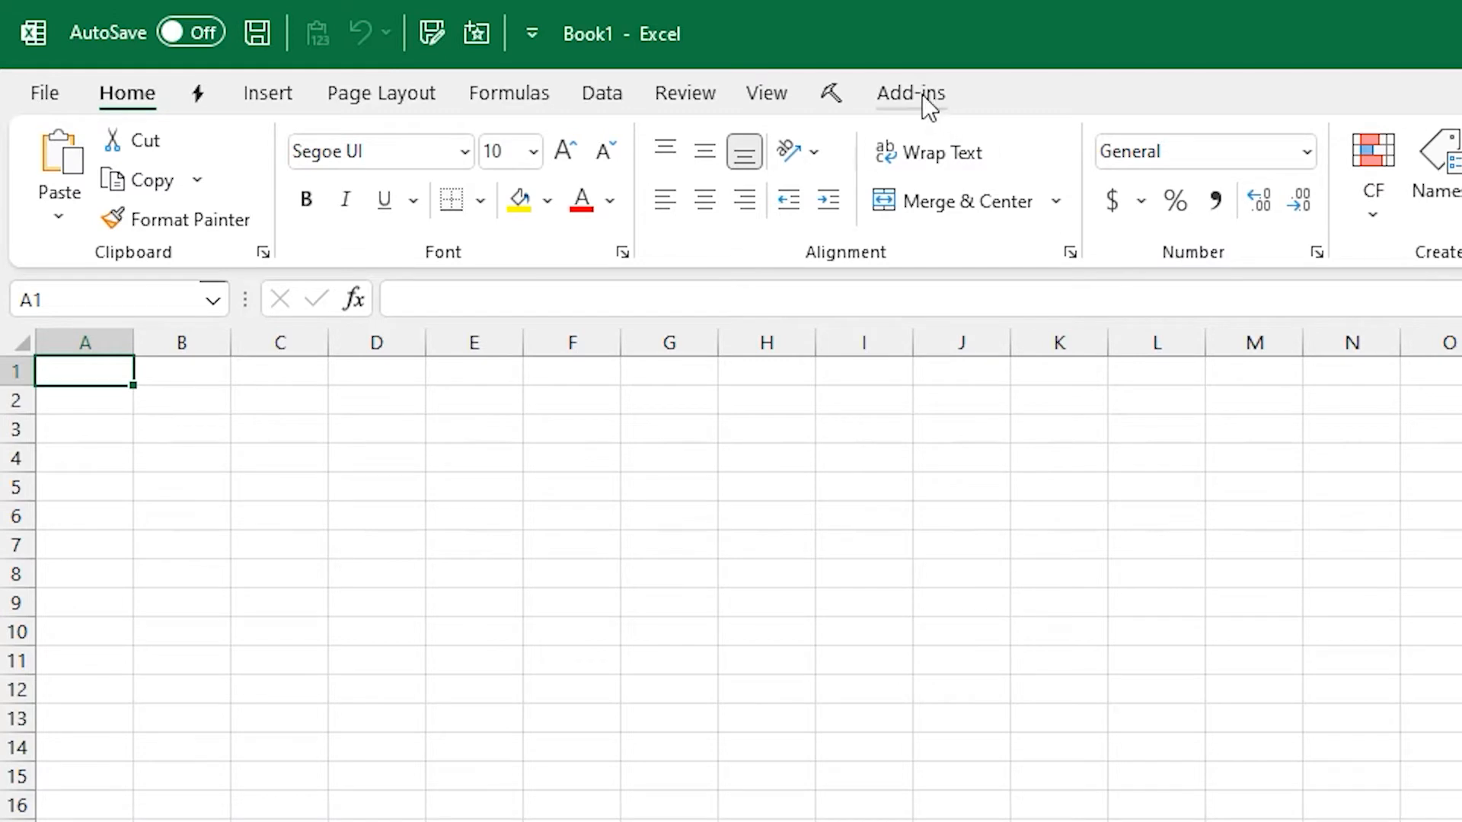
click(909, 92)
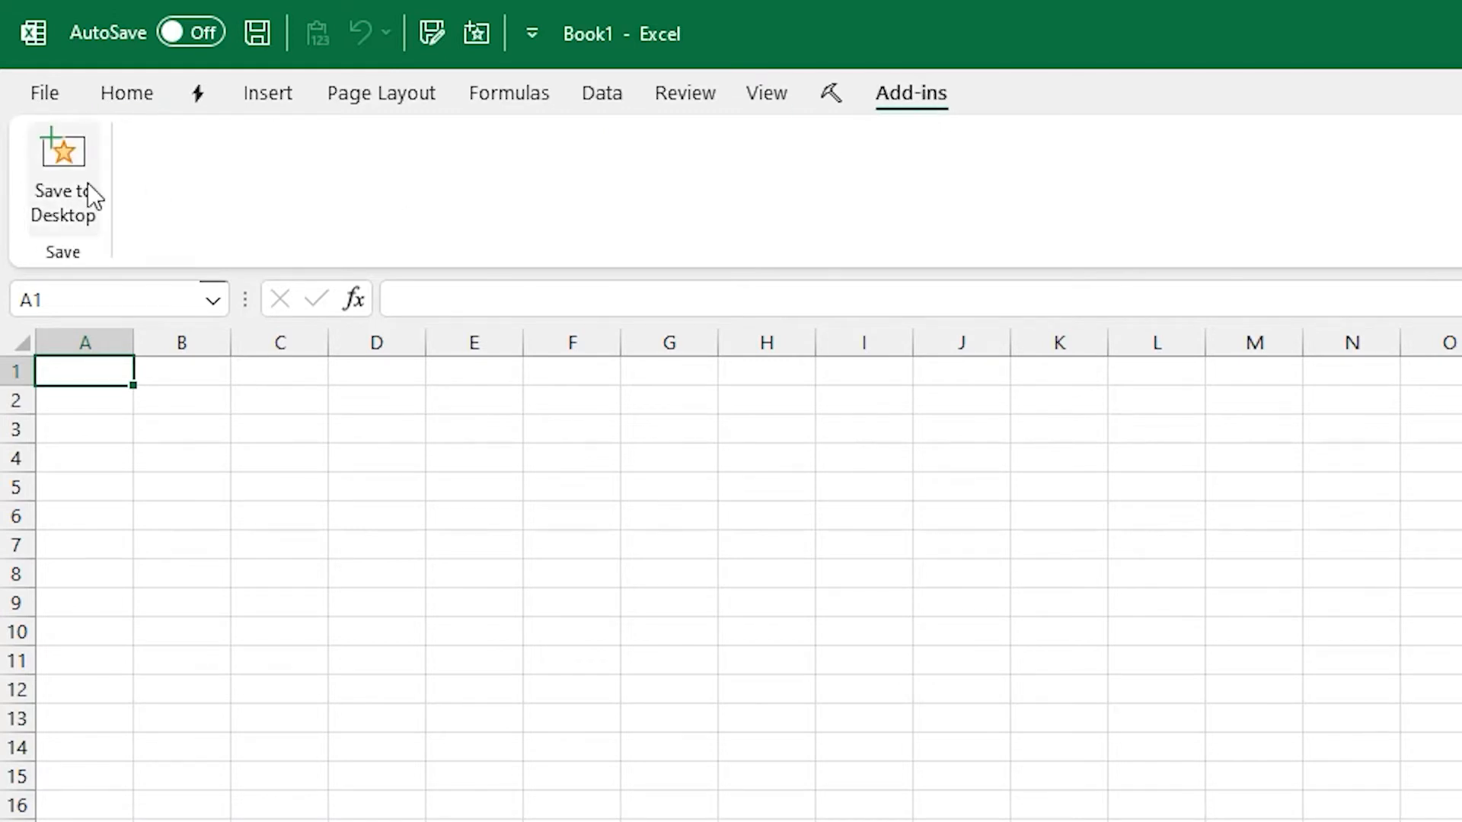
mouse_move(63, 182)
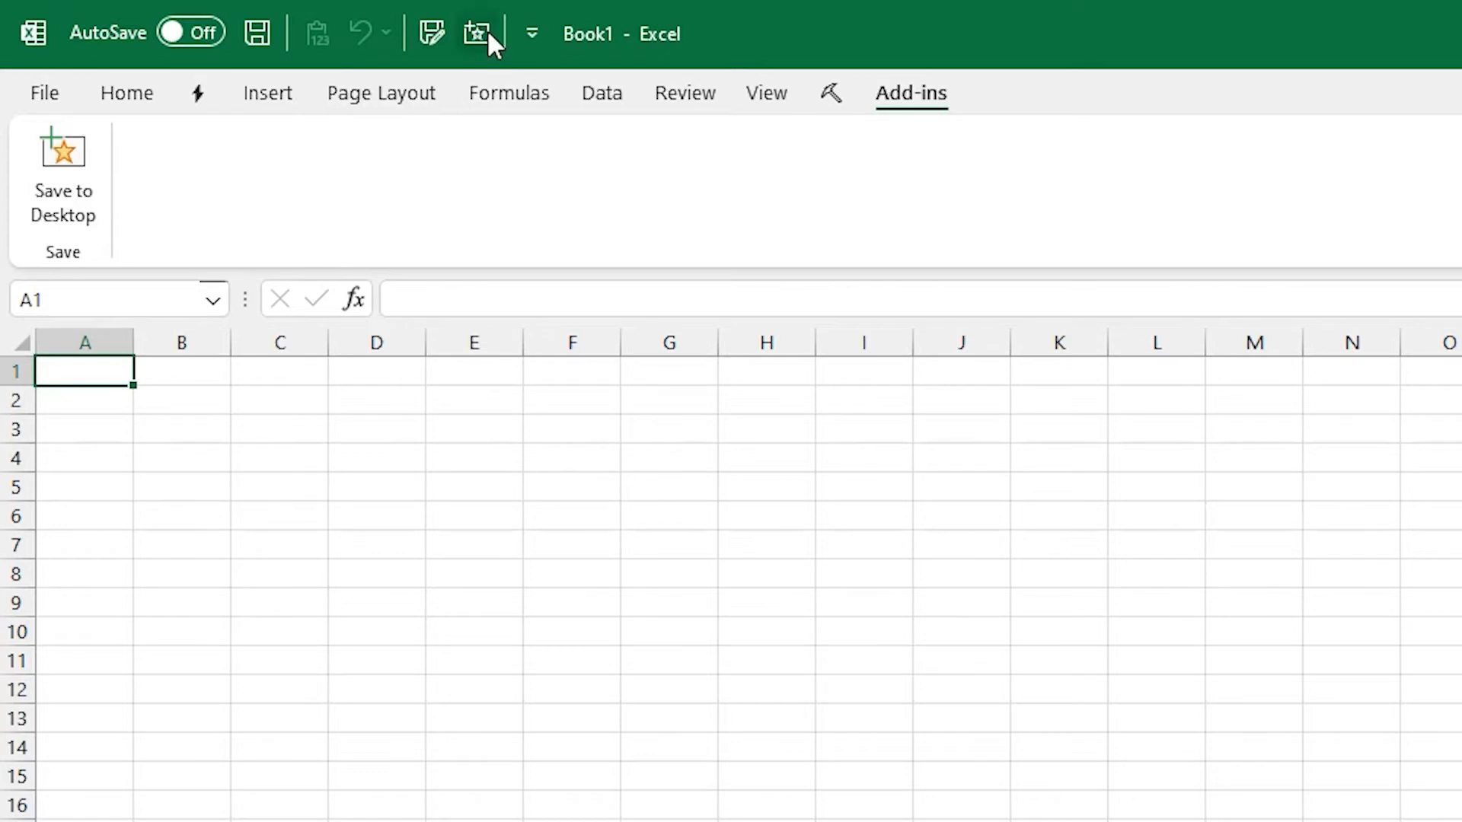
right_click(476, 33)
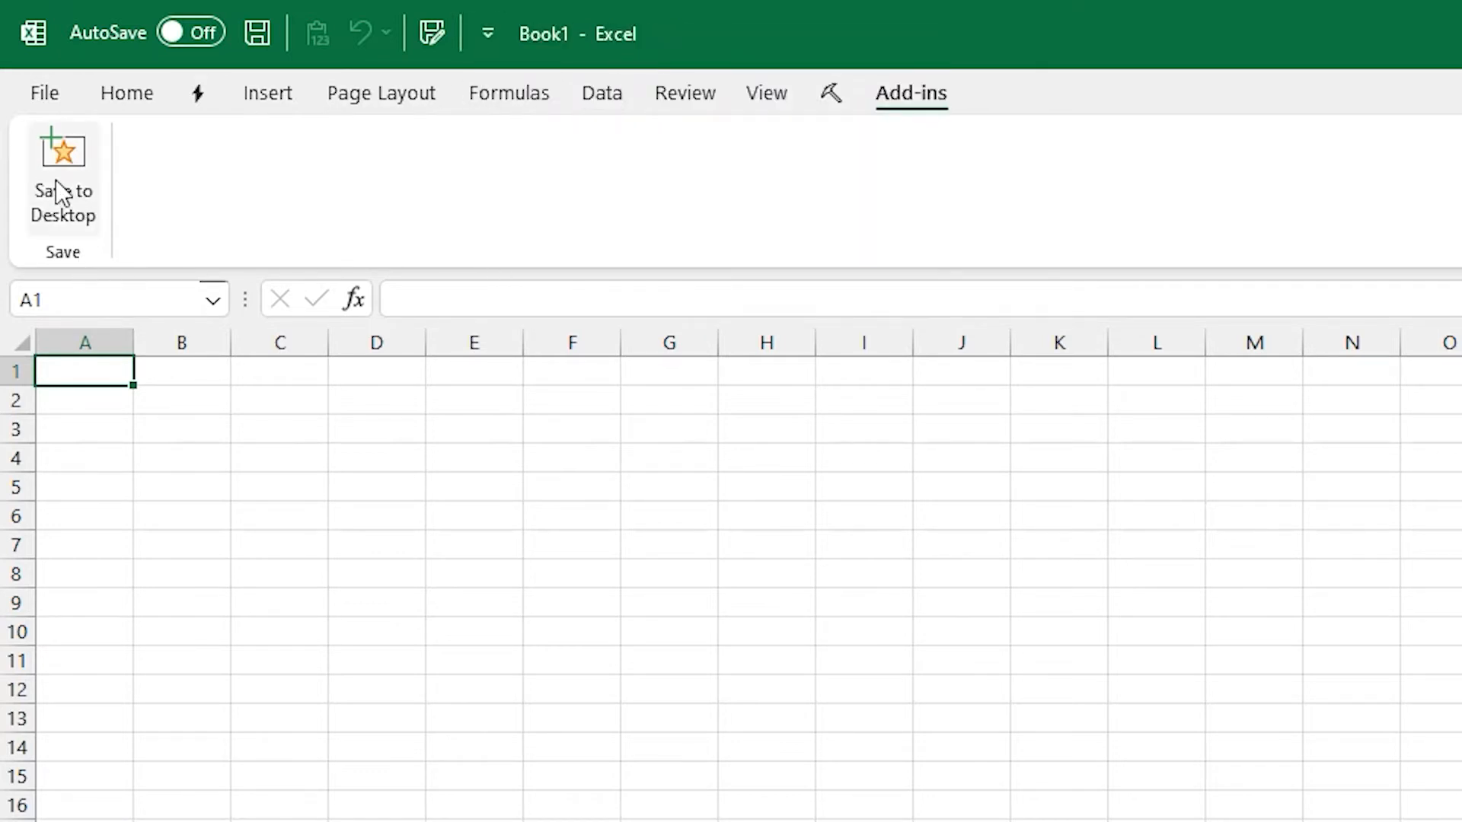
right_click(63, 178)
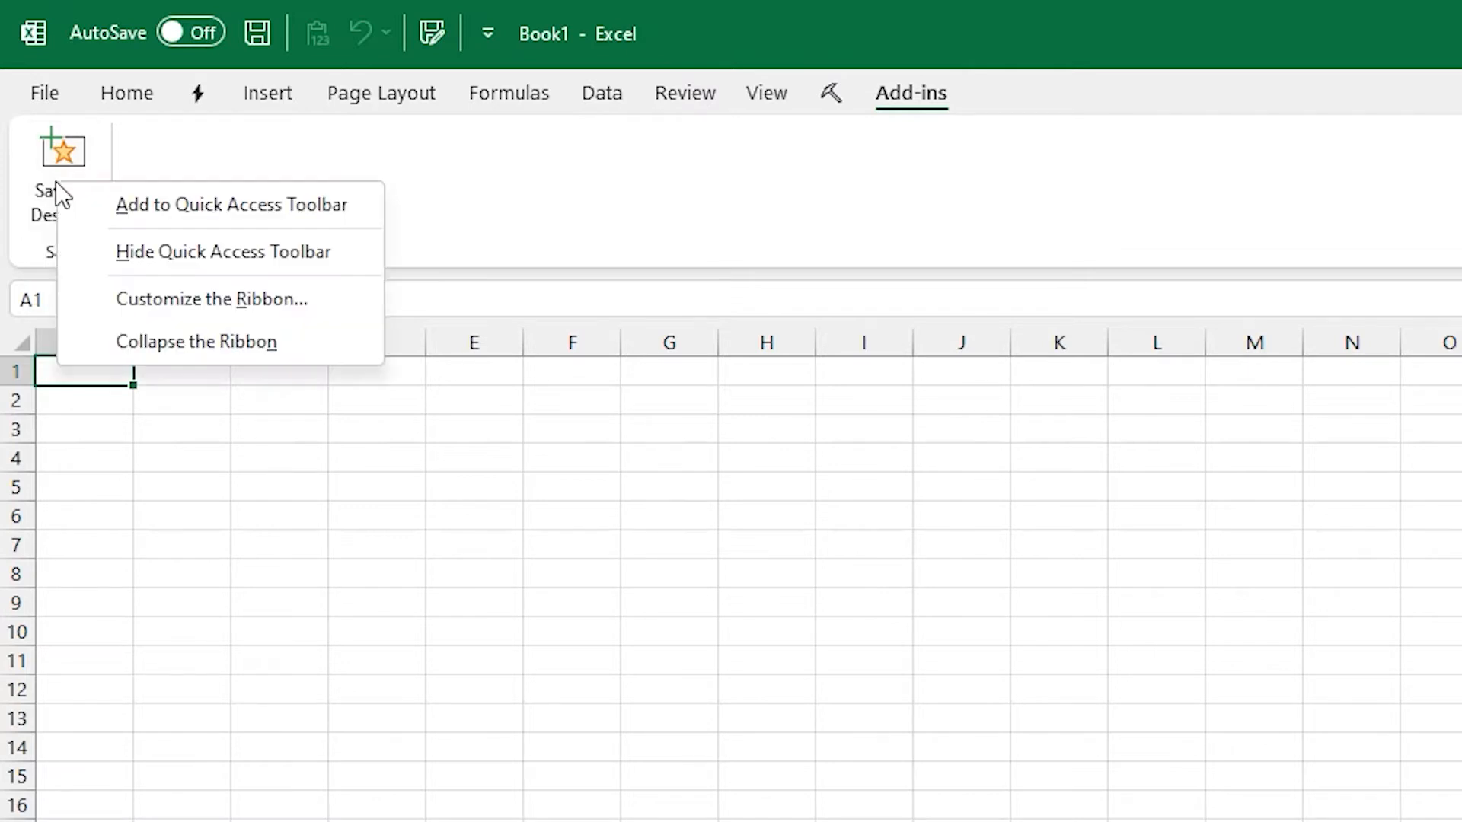
click(236, 204)
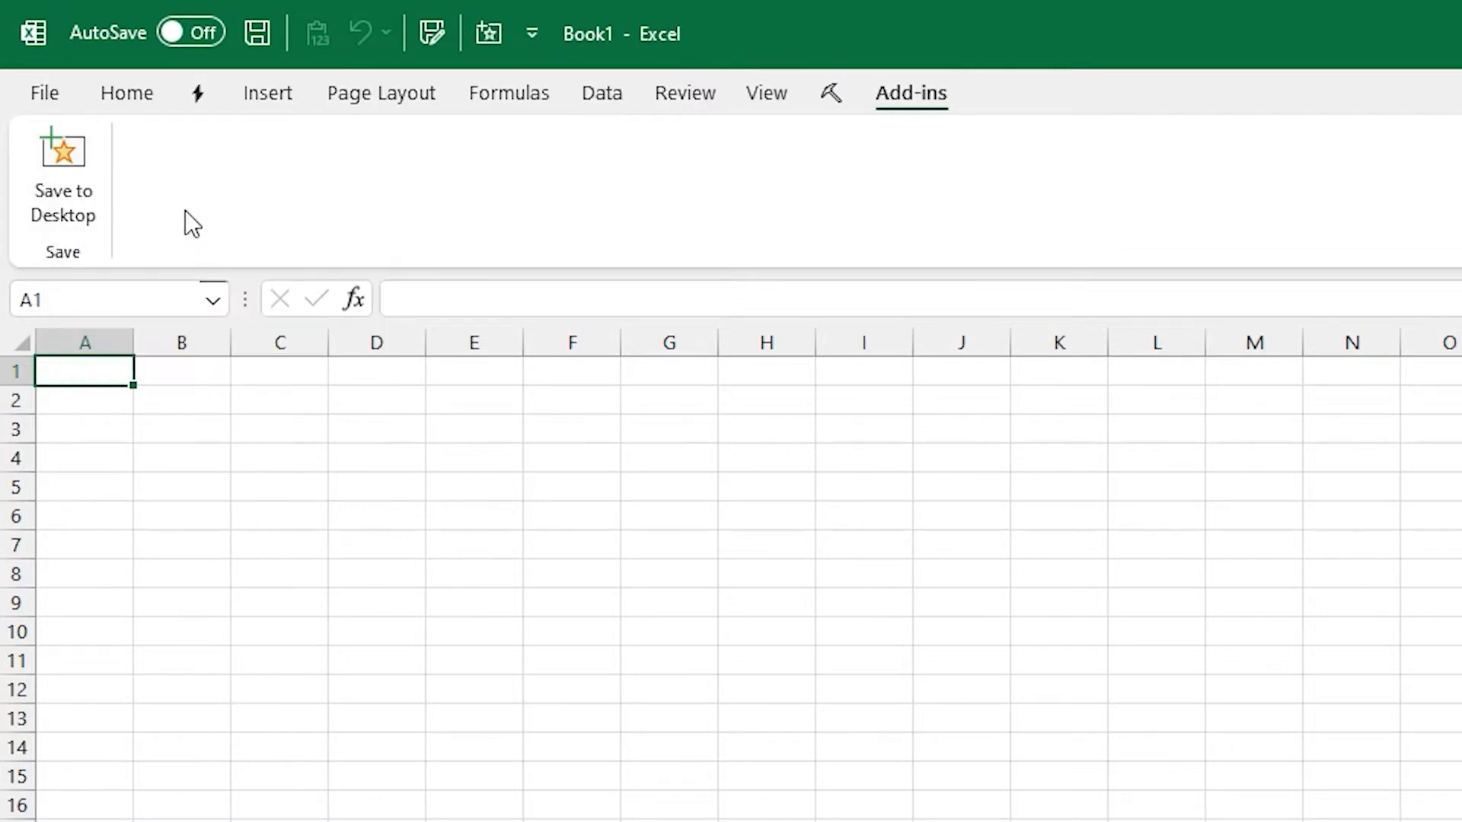
mouse_move(487, 33)
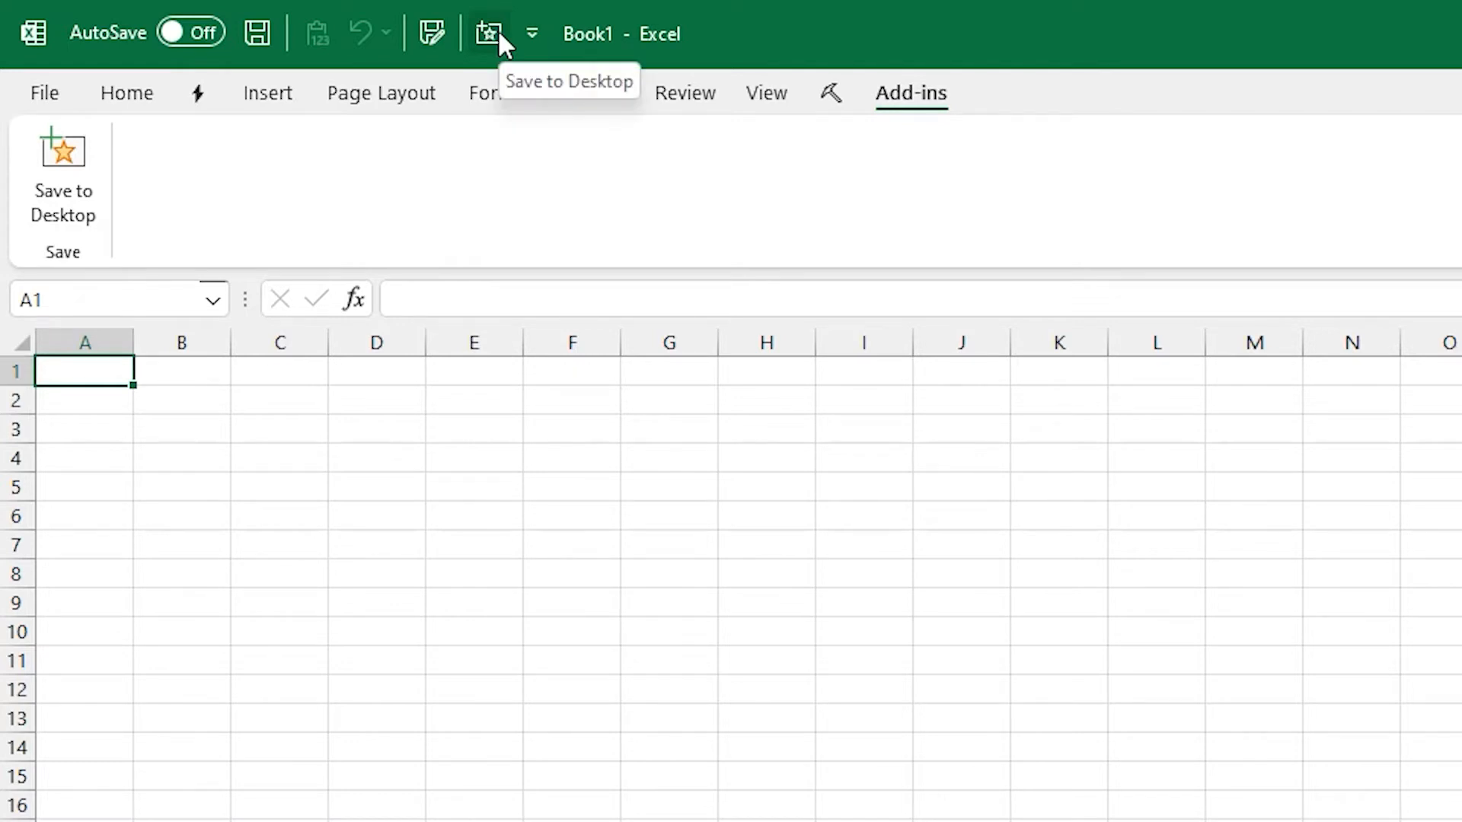
right_click(488, 34)
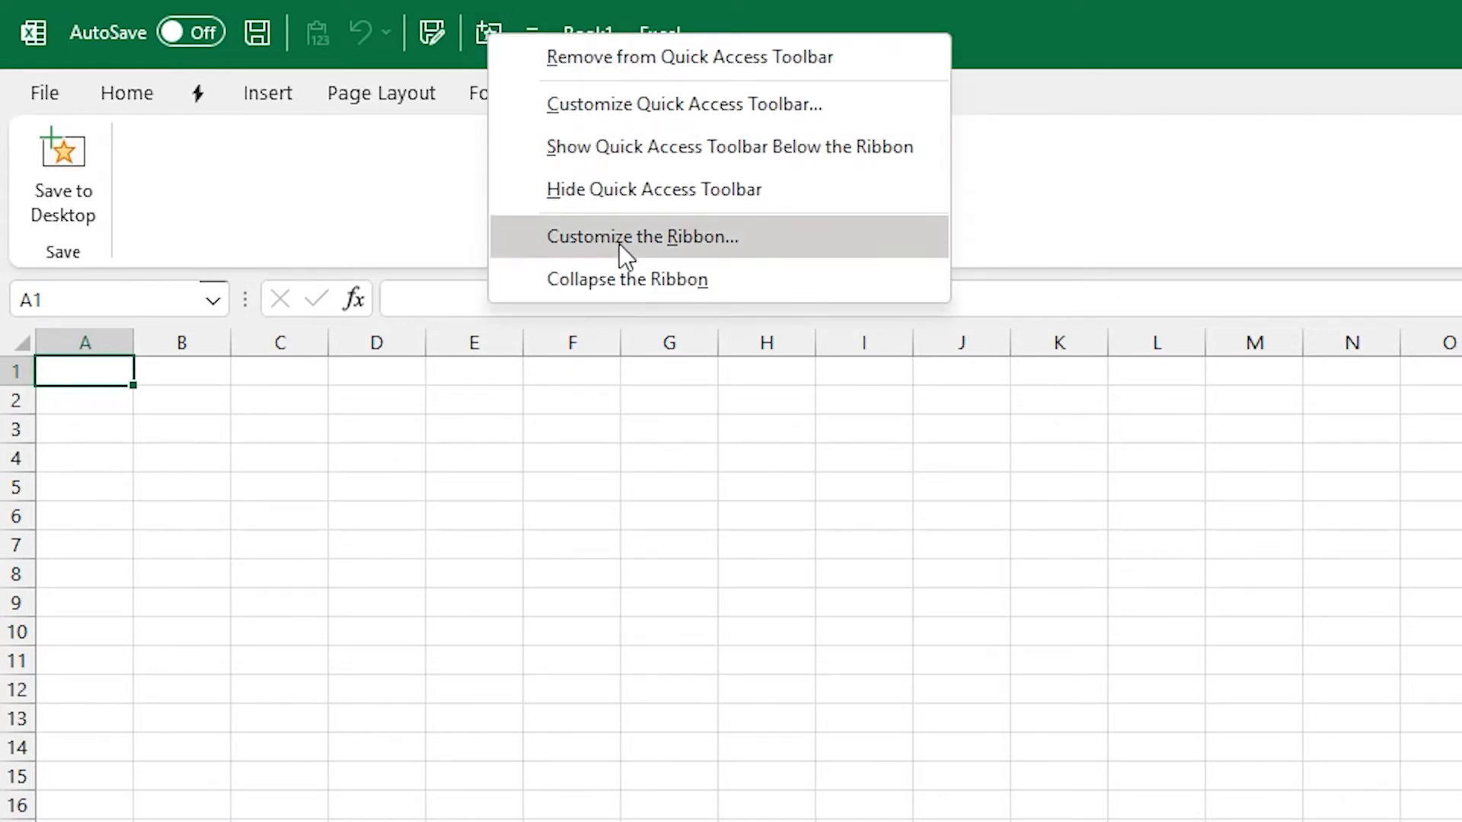
Select Save to Desktop in the Quick Access Toolbar settings, then review the Customize Ribbon settings.
click(643, 236)
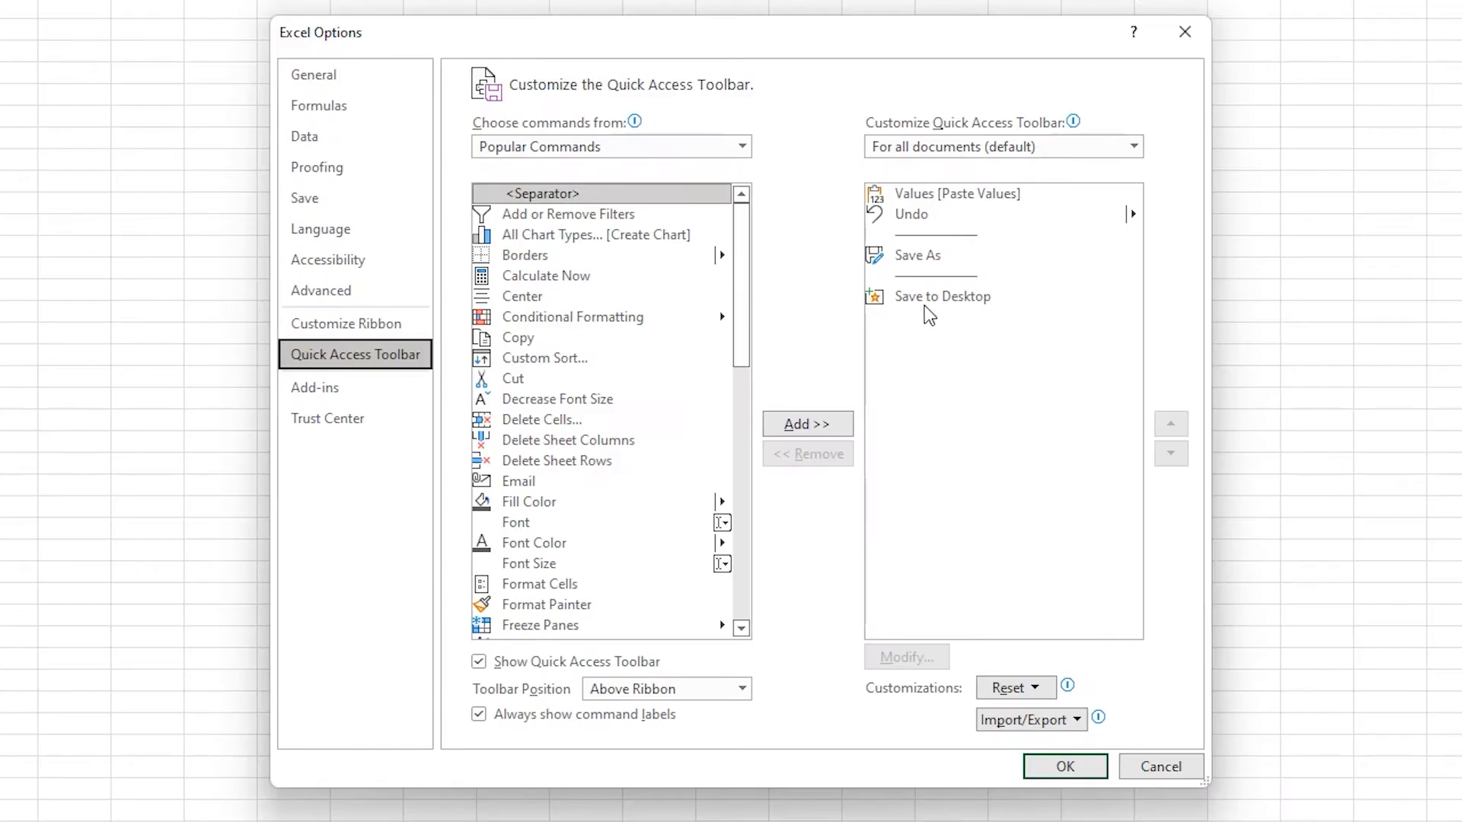
click(942, 275)
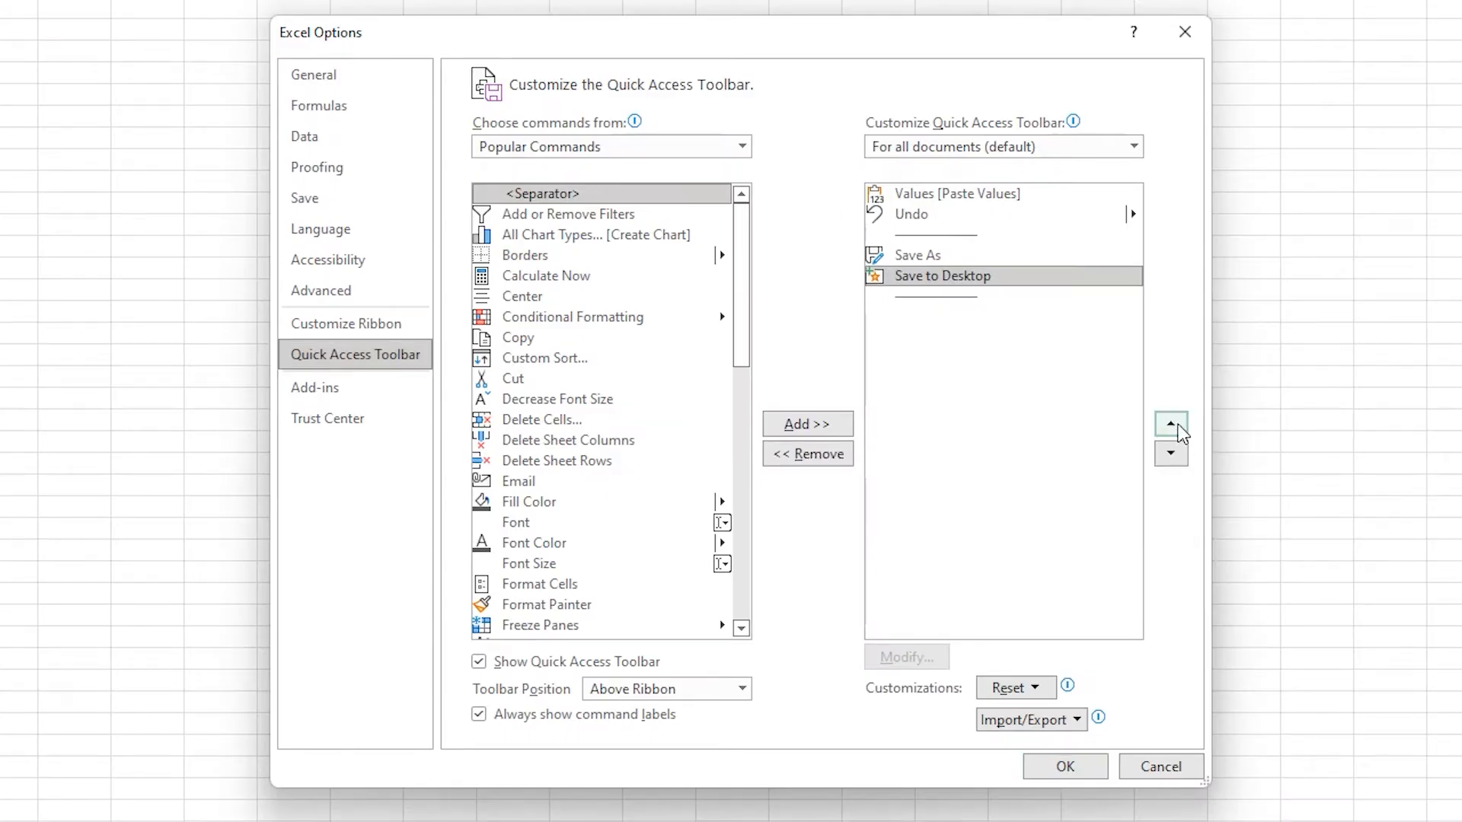
click(346, 324)
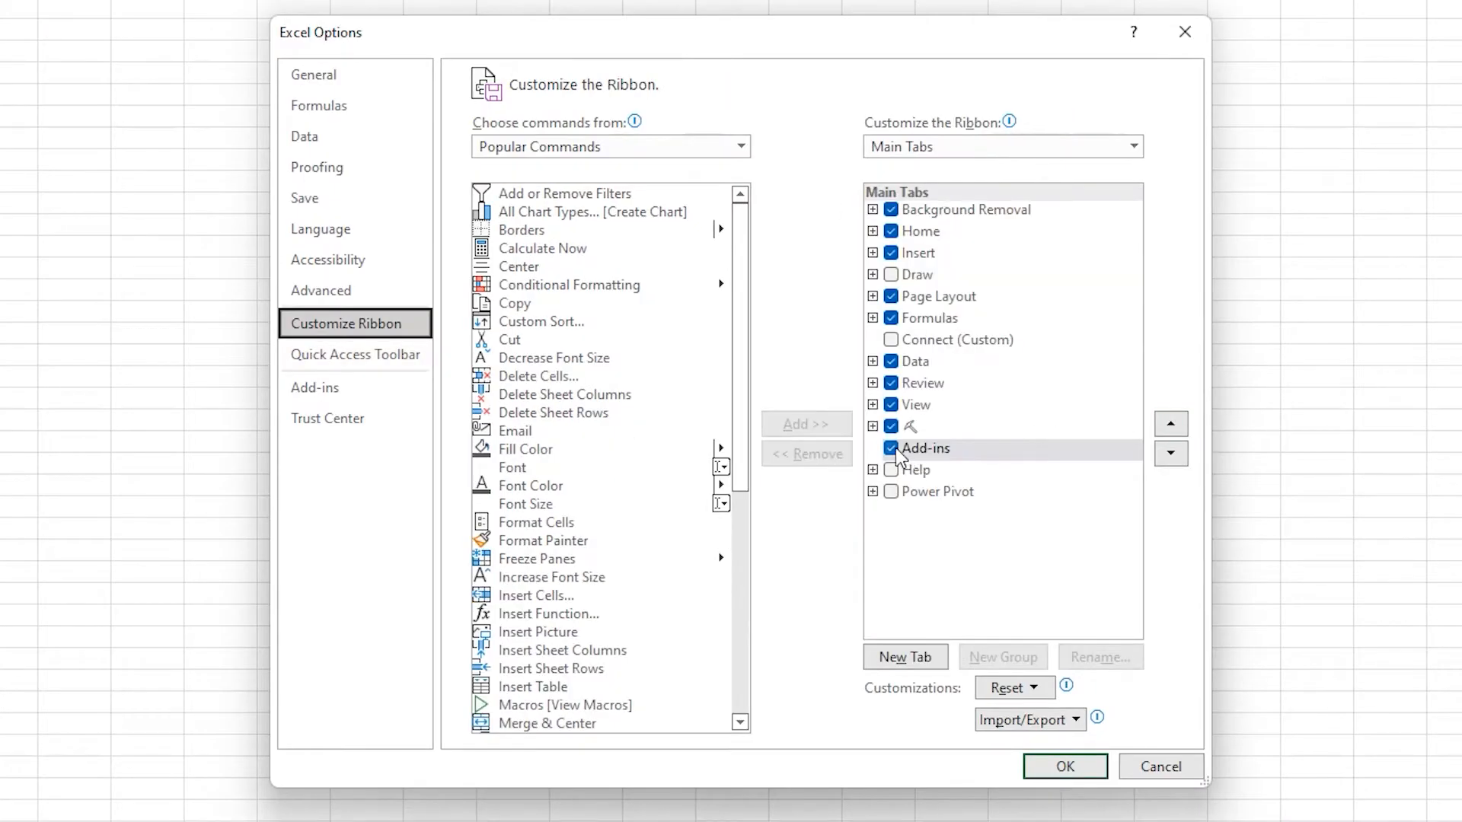
click(1063, 767)
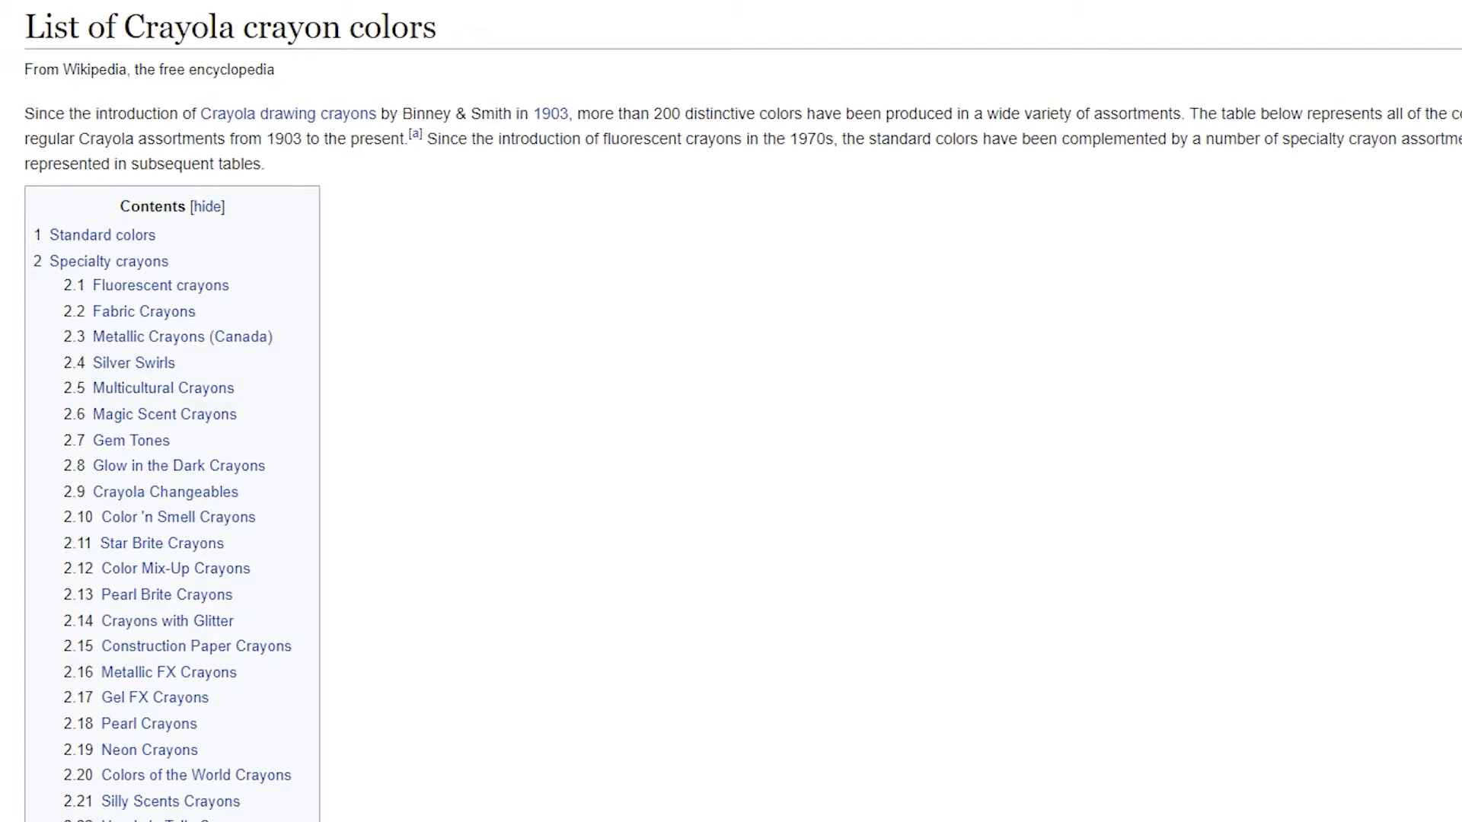
Scroll the List of Crayola crayon colors page down to the Standard colors table.
scroll(down, 3)
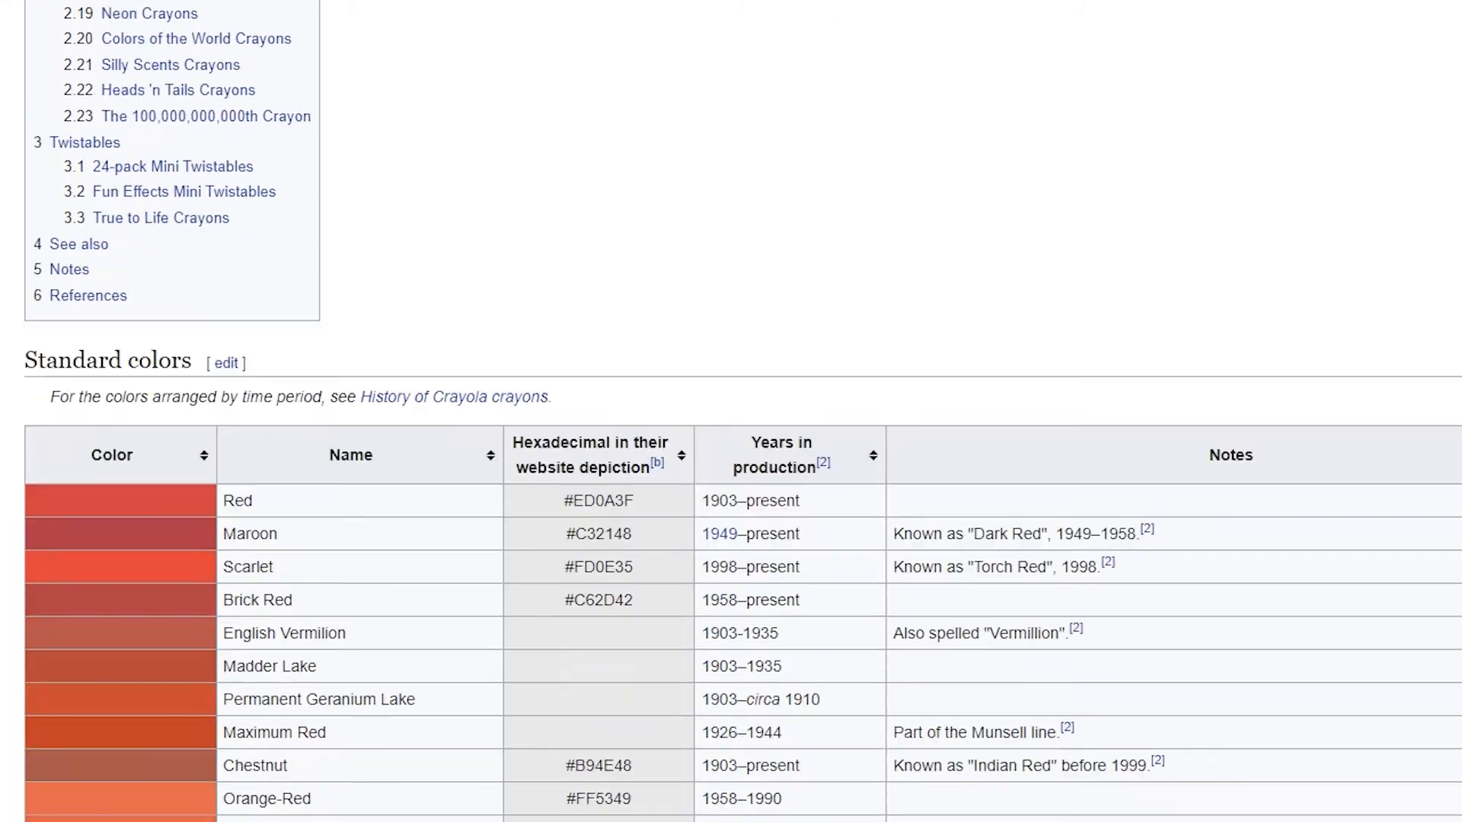
scroll(down, 3)
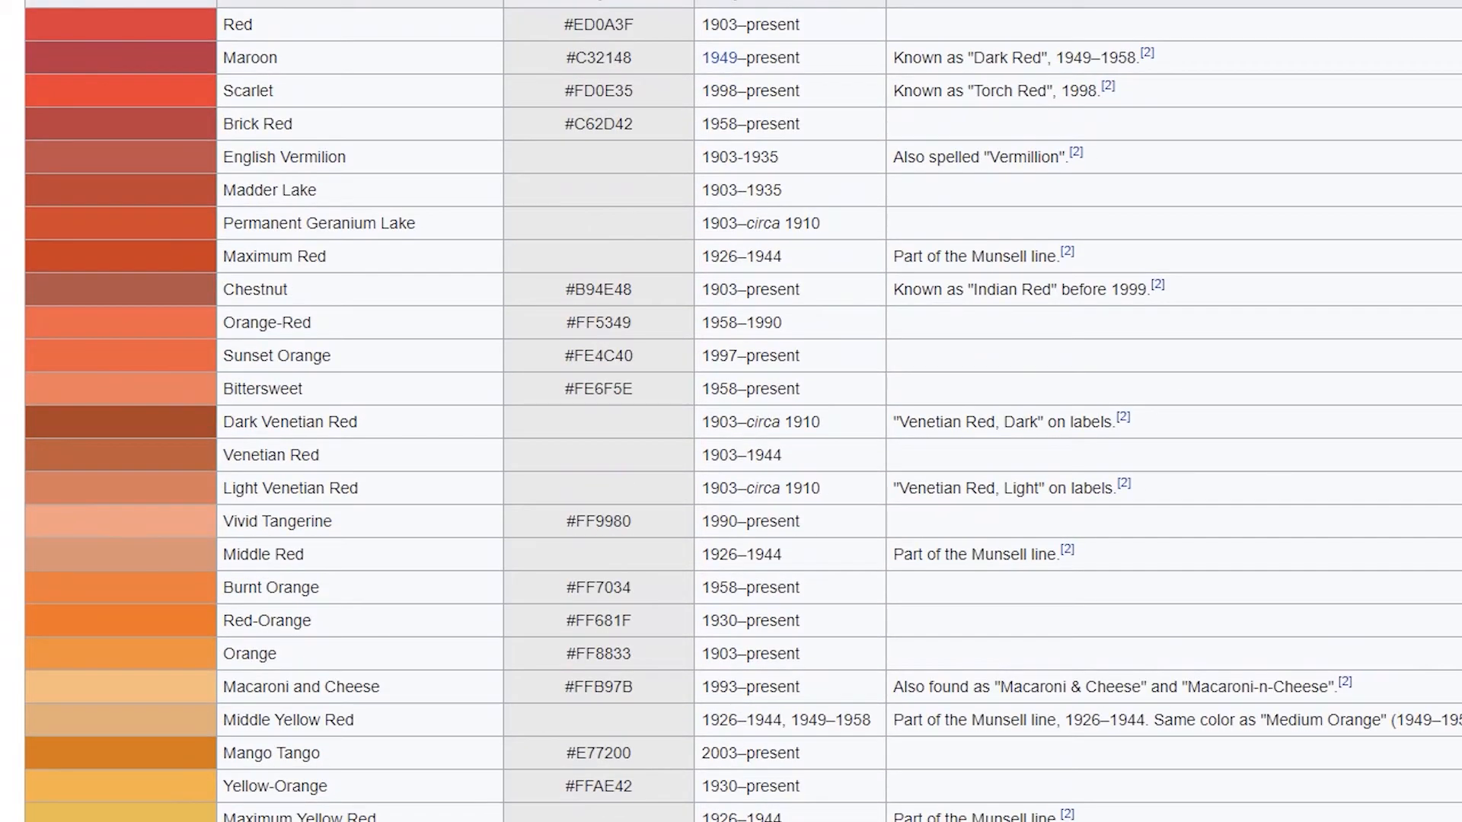
scroll(down, 3)
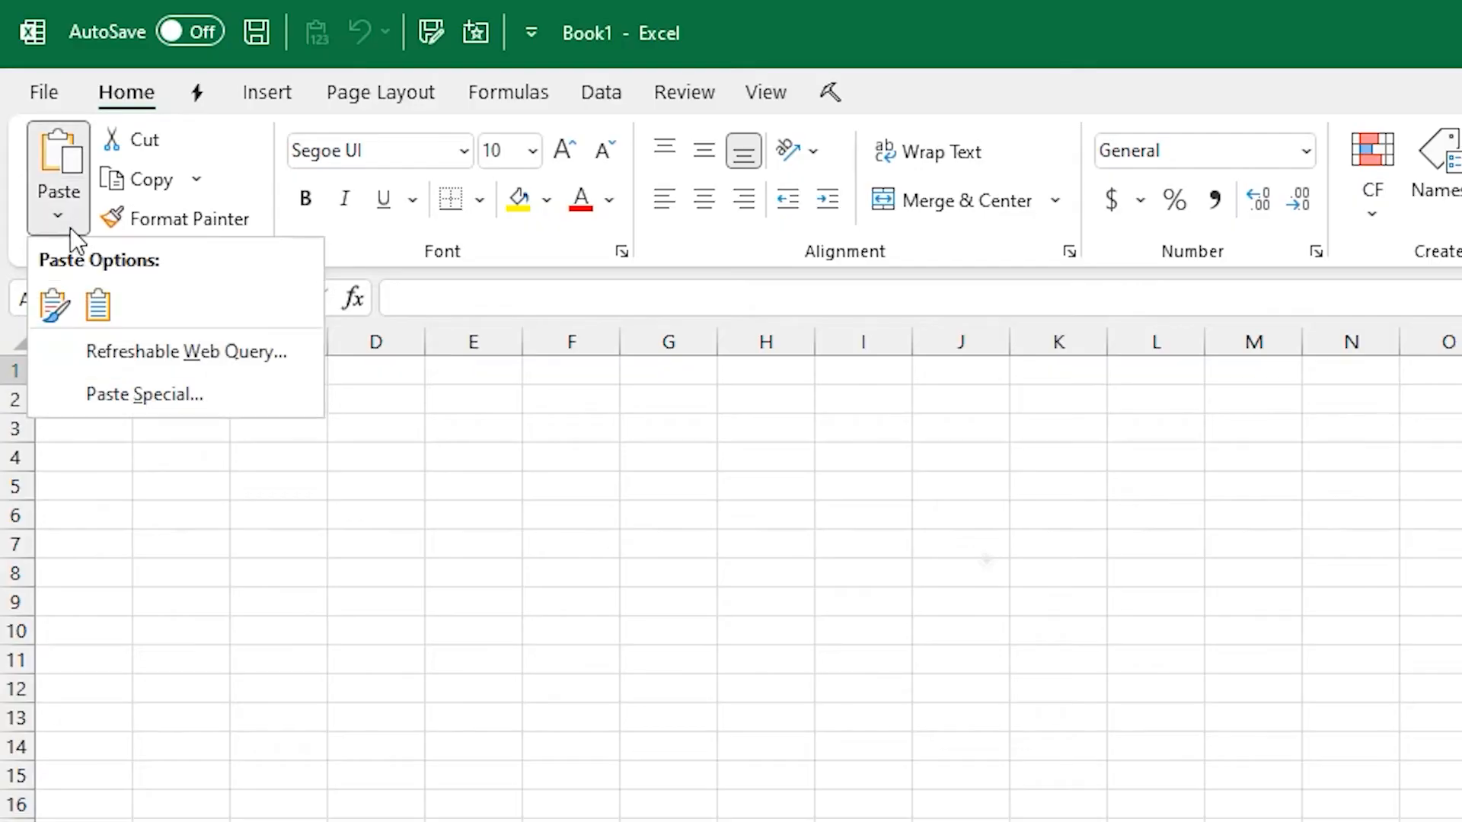
Paste the Crayola colors table into Book1 and widen all columns so entries stay on one line.
click(96, 305)
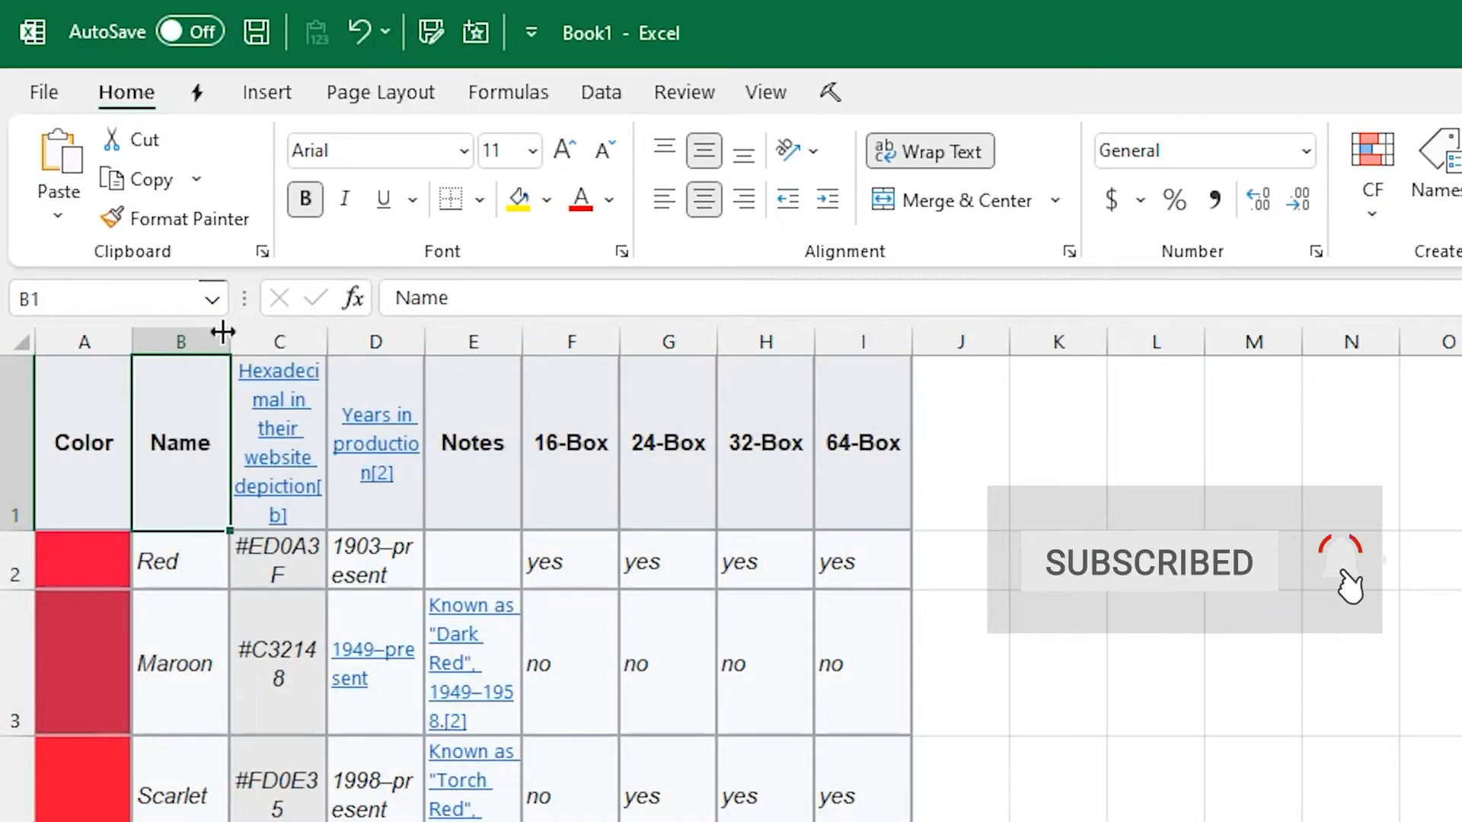
drag(224, 341, 344, 340)
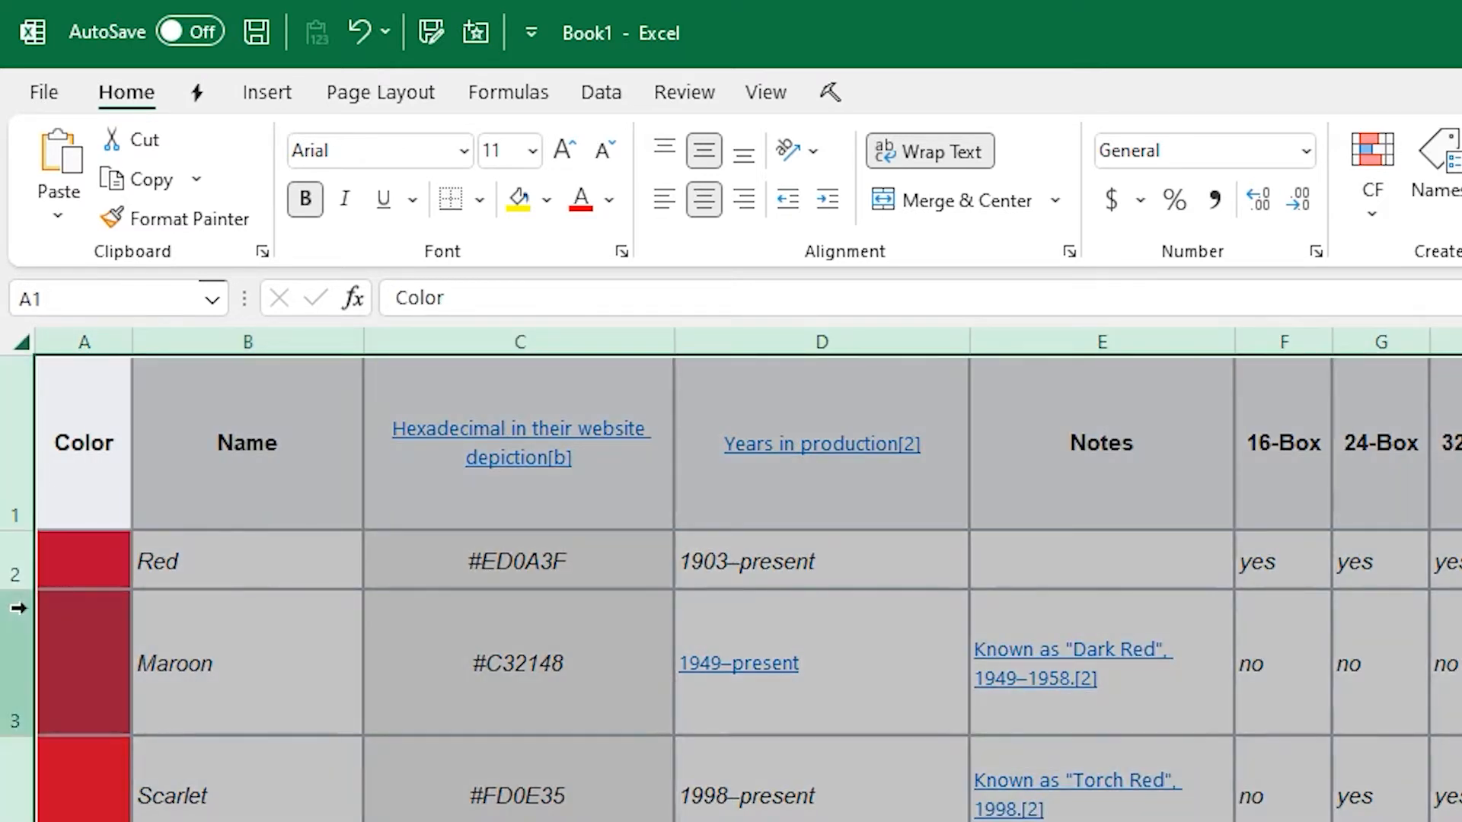
scroll(down, 3)
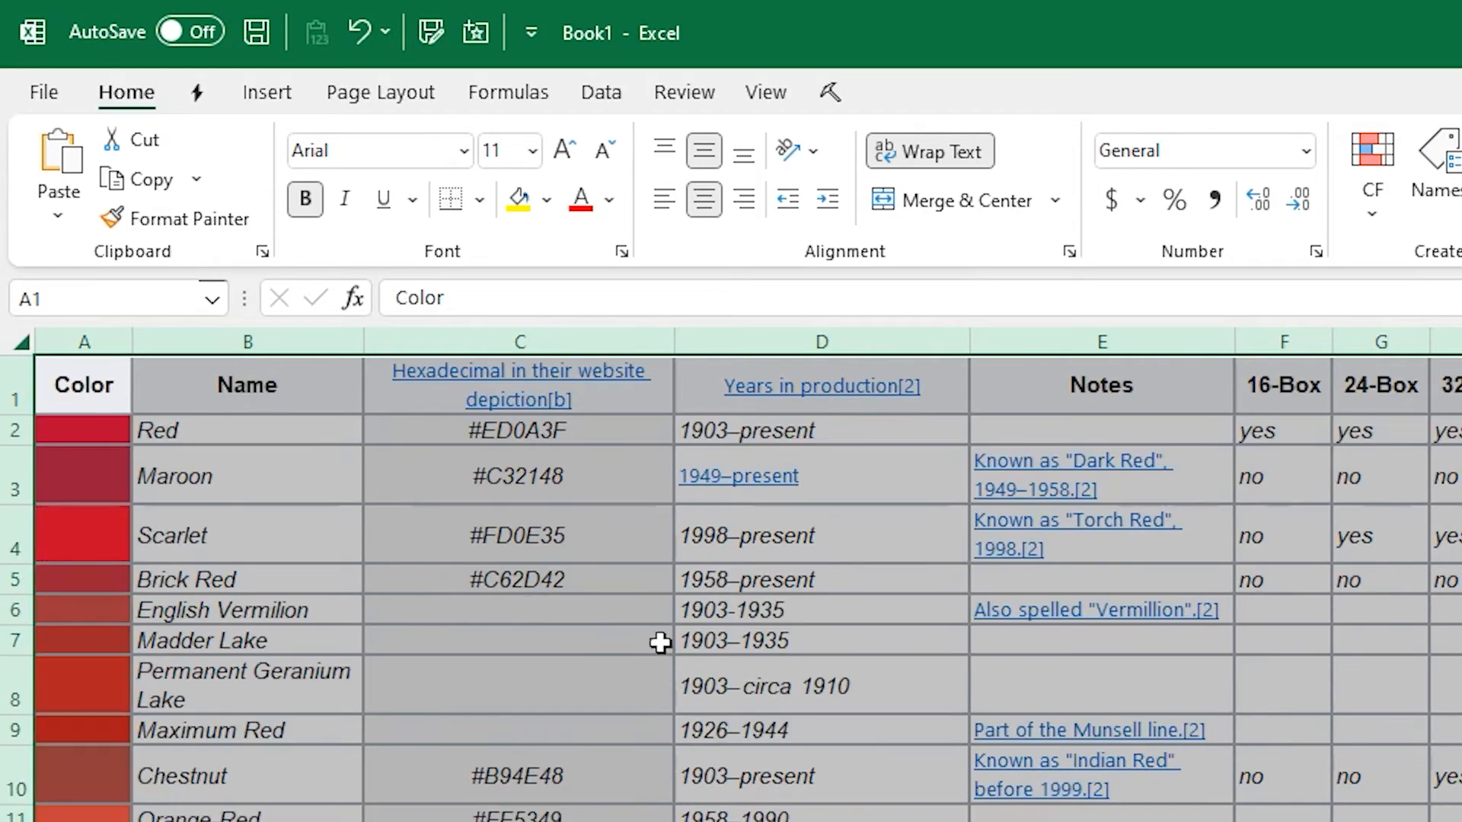
click(246, 475)
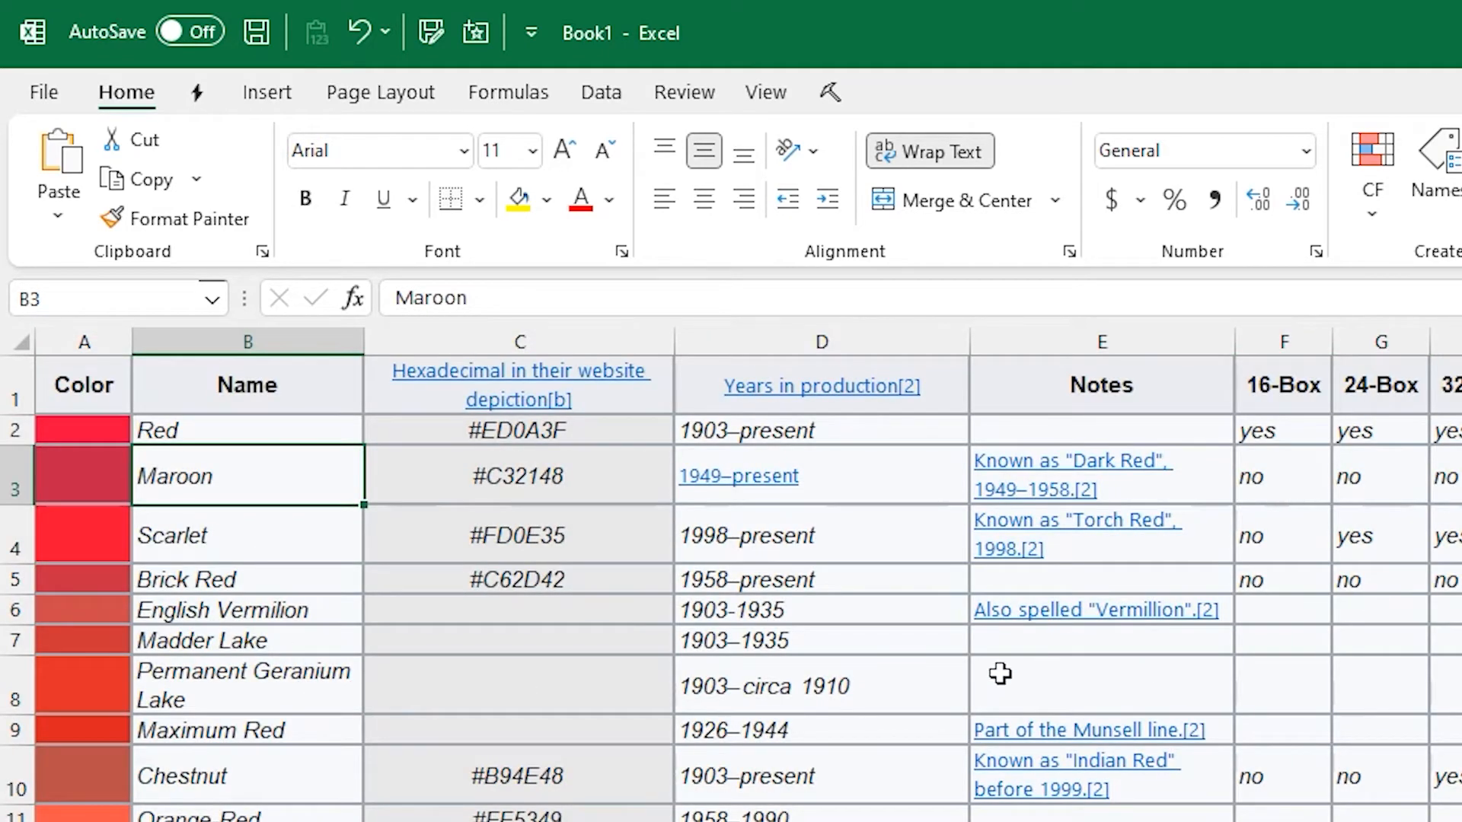
mouse_move(532, 616)
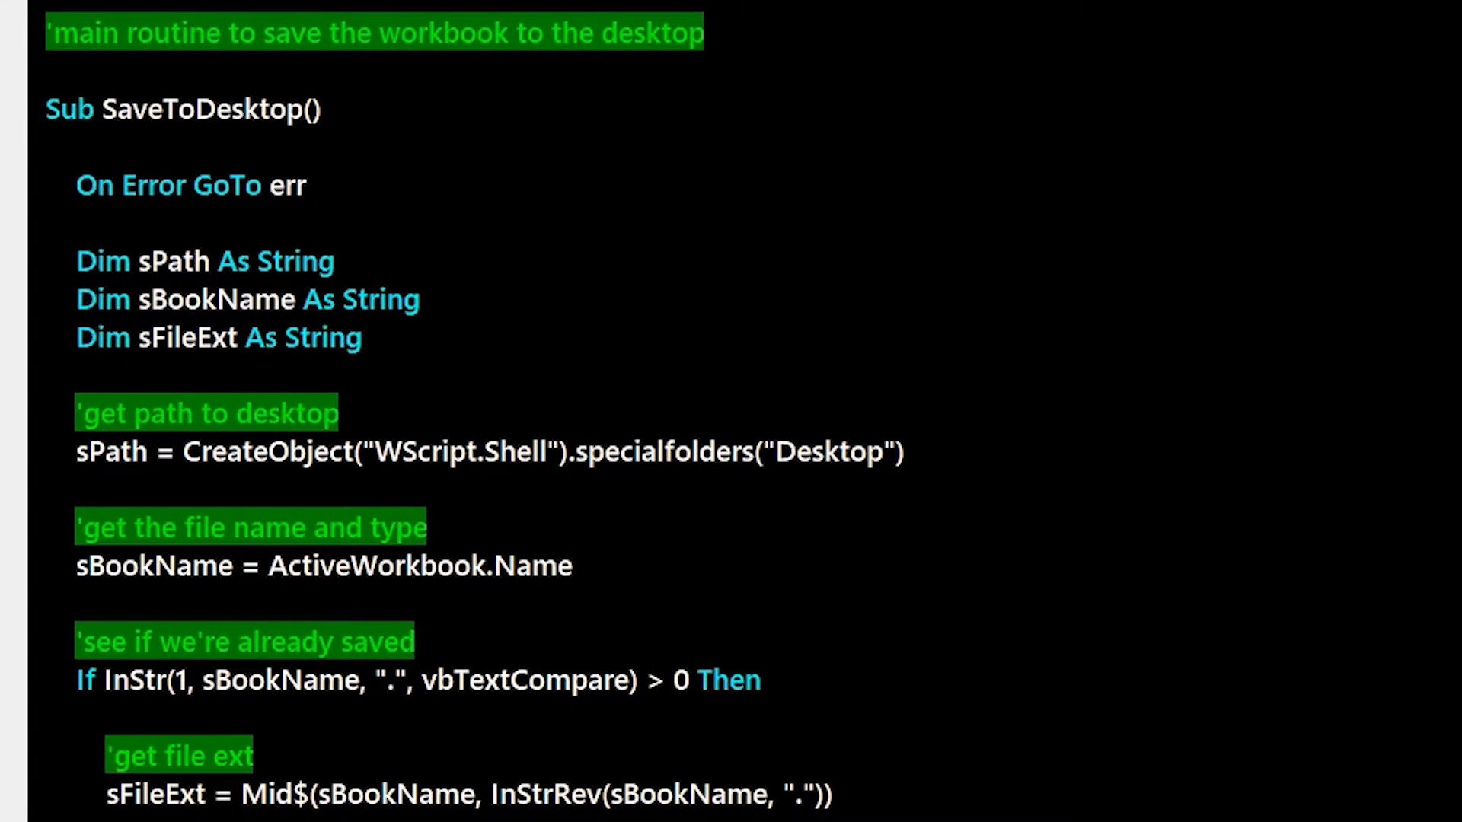
mouse_move(157, 390)
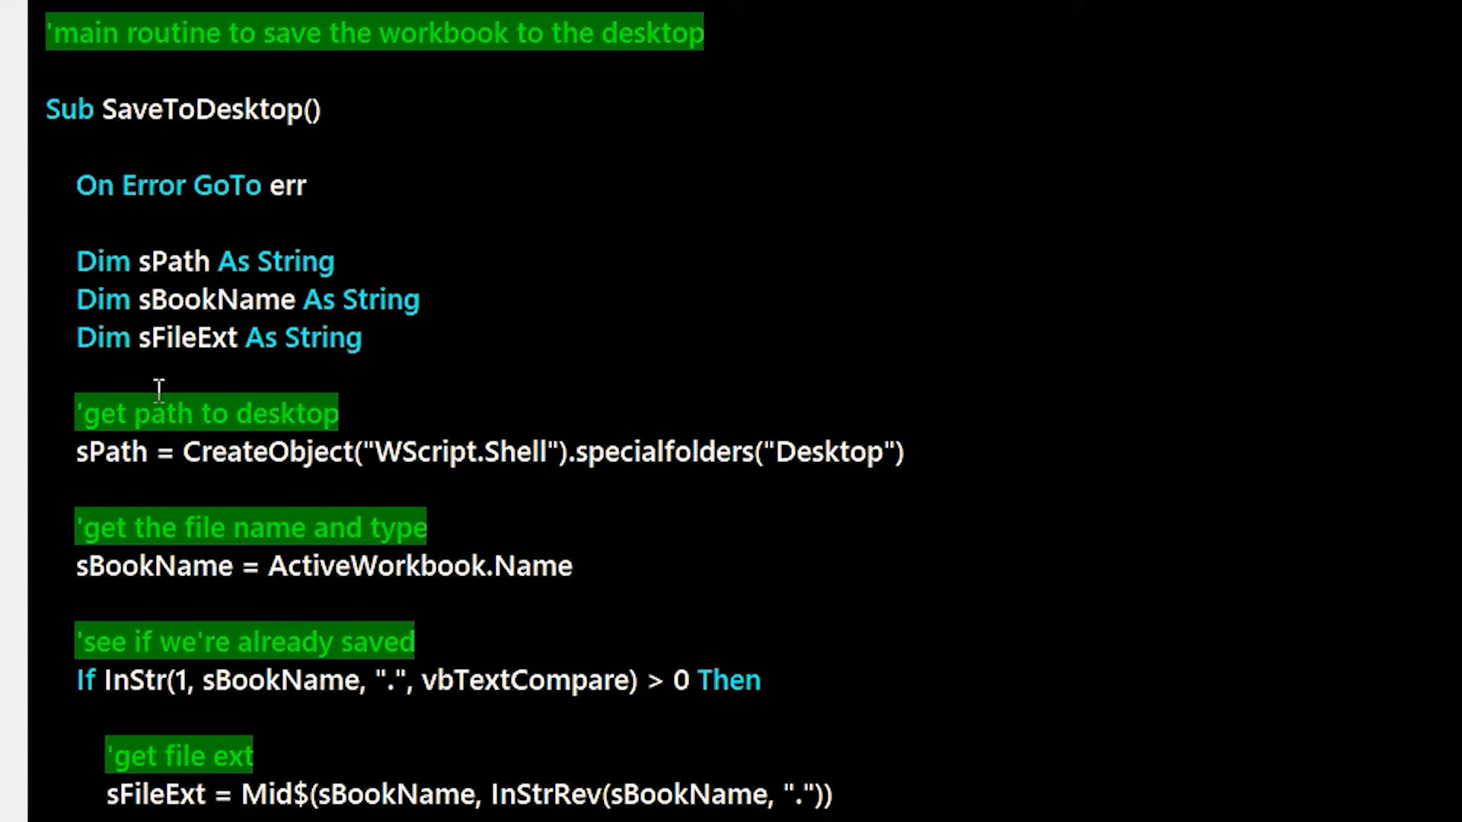
Break SaveToDesktop at the sPath line and F8-step past the file name and saved check.
click(9, 452)
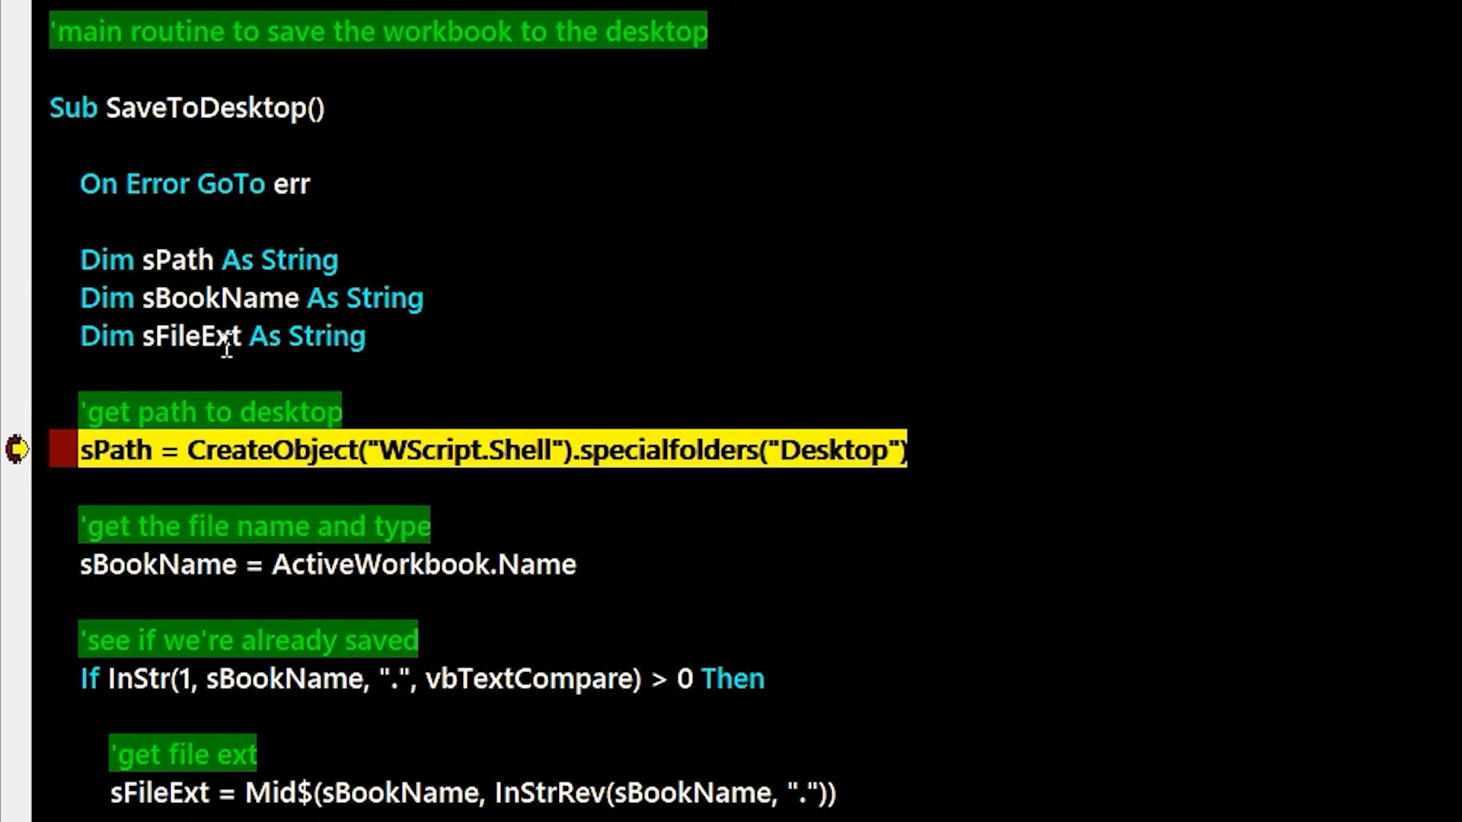
scroll(down, 3)
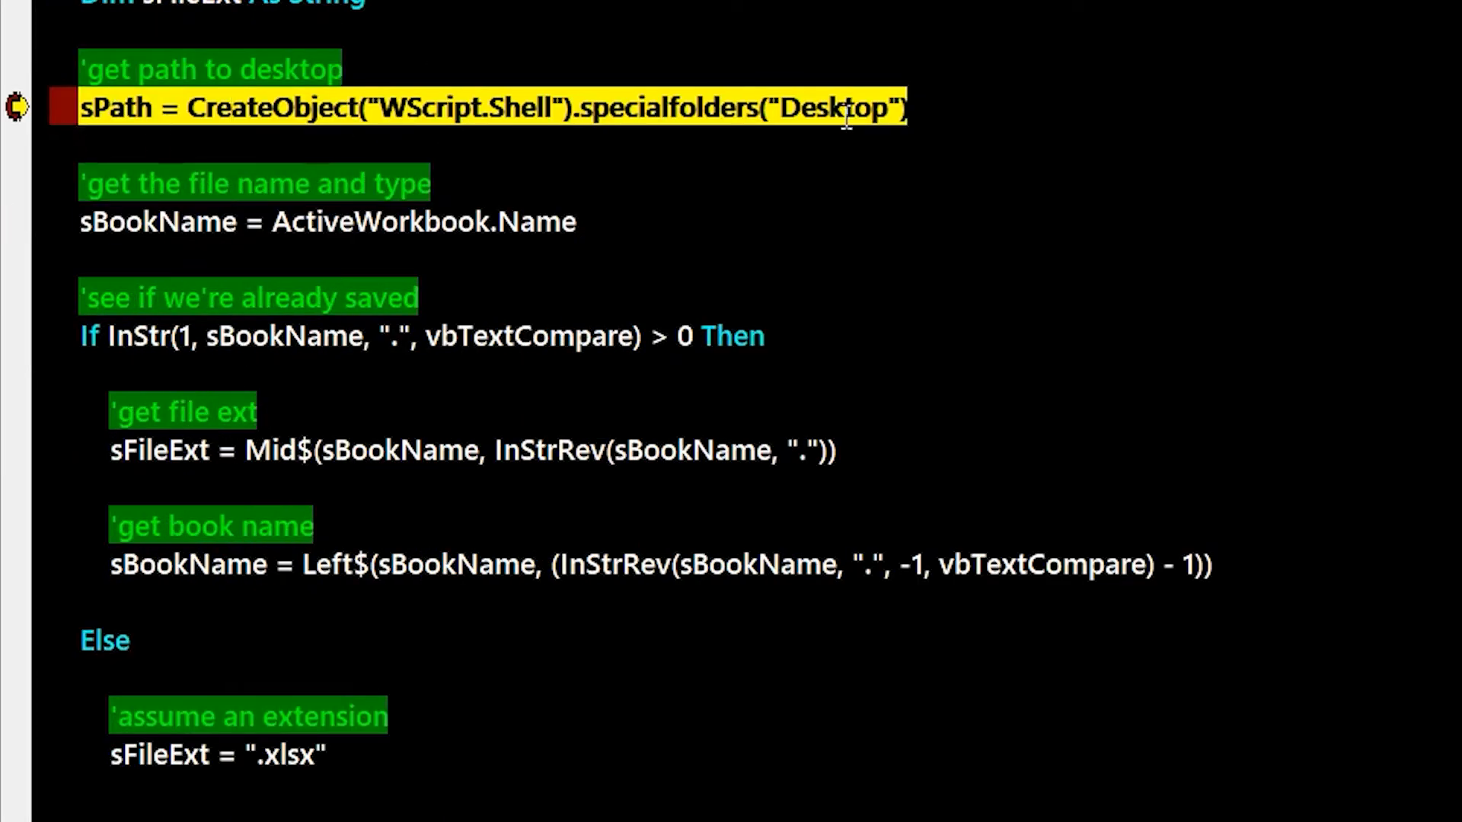
drag(184, 106, 905, 107)
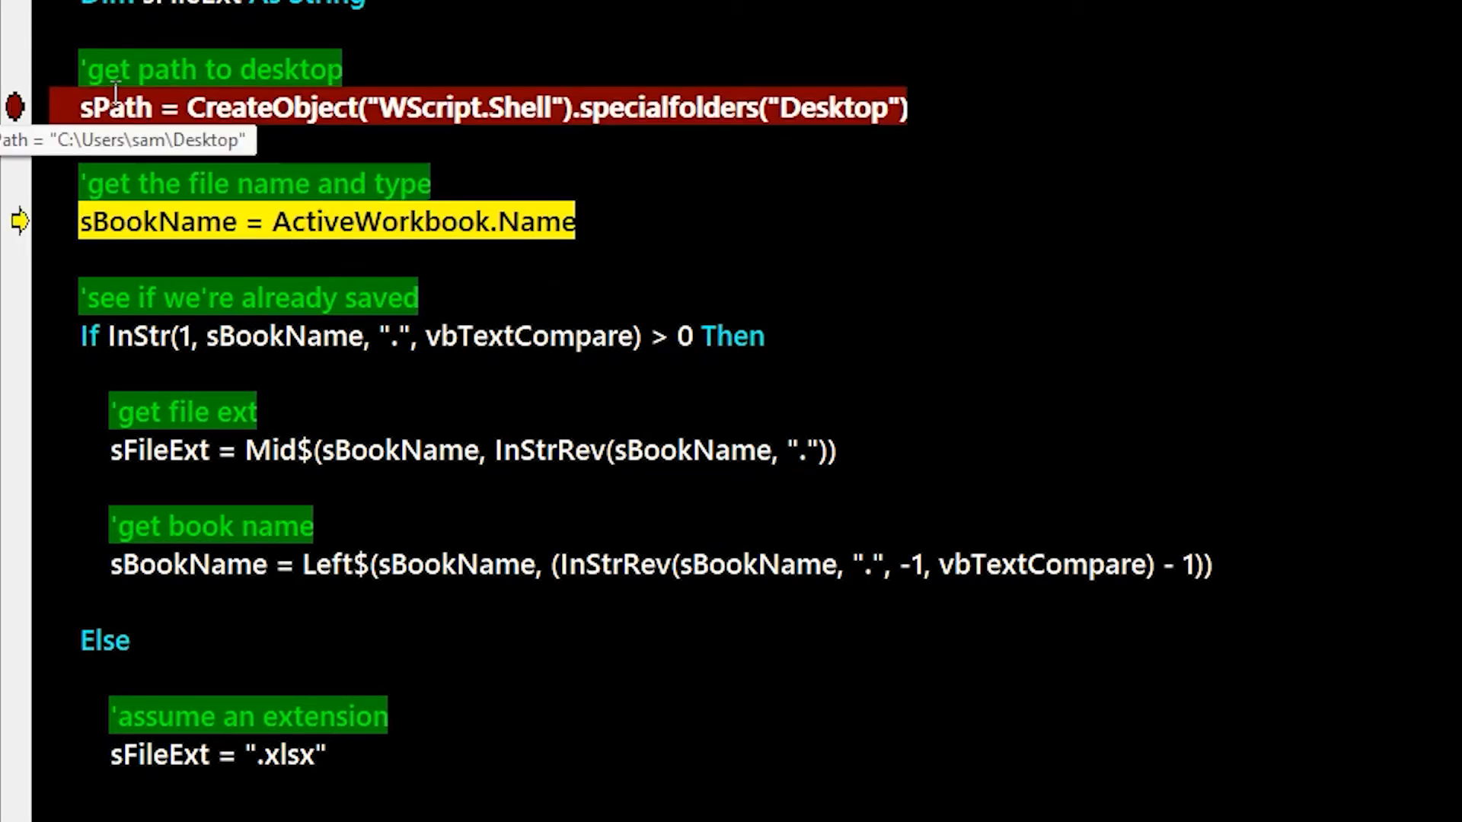
mouse_move(503, 247)
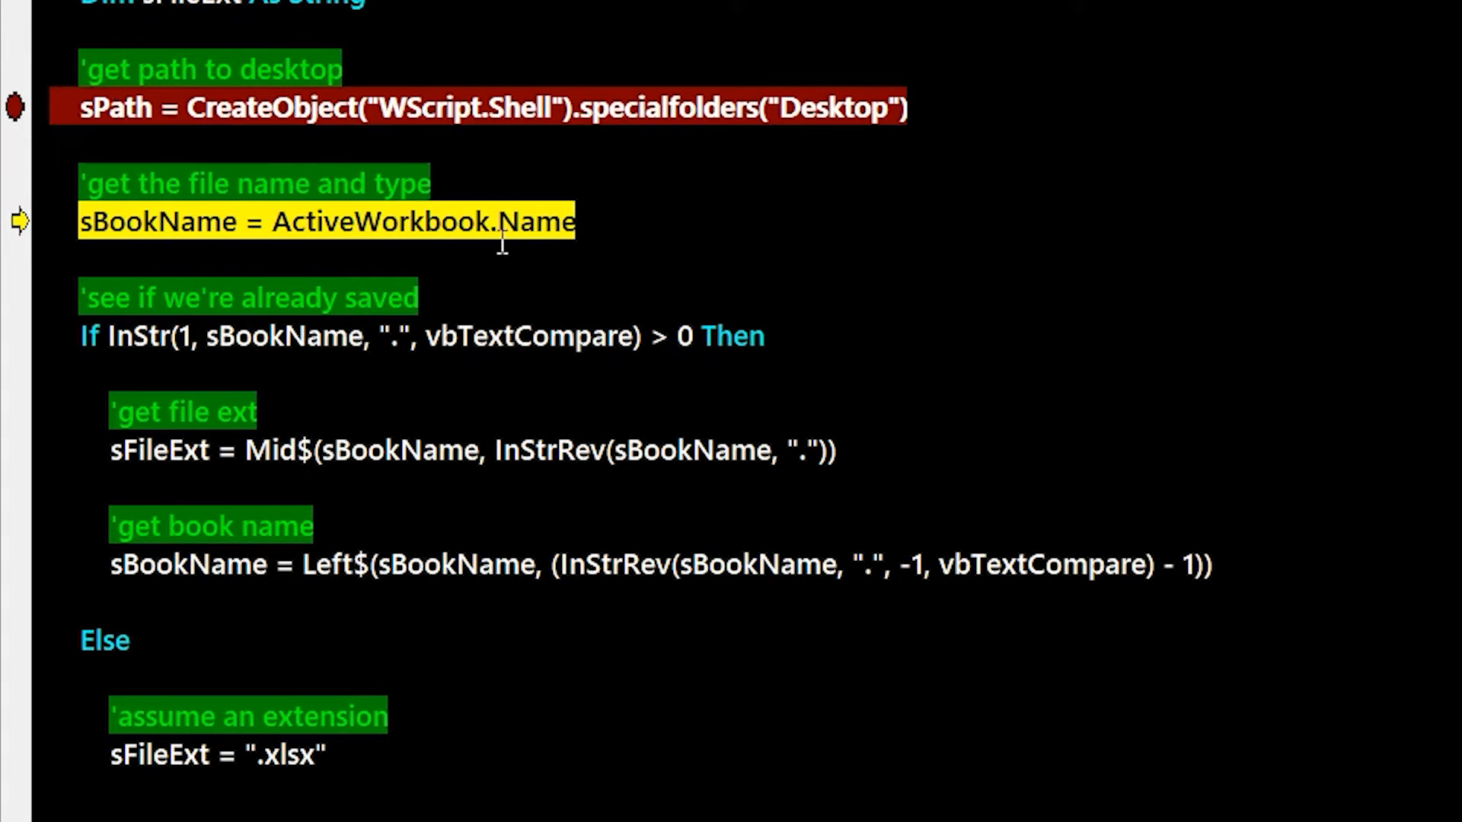
key(F8)
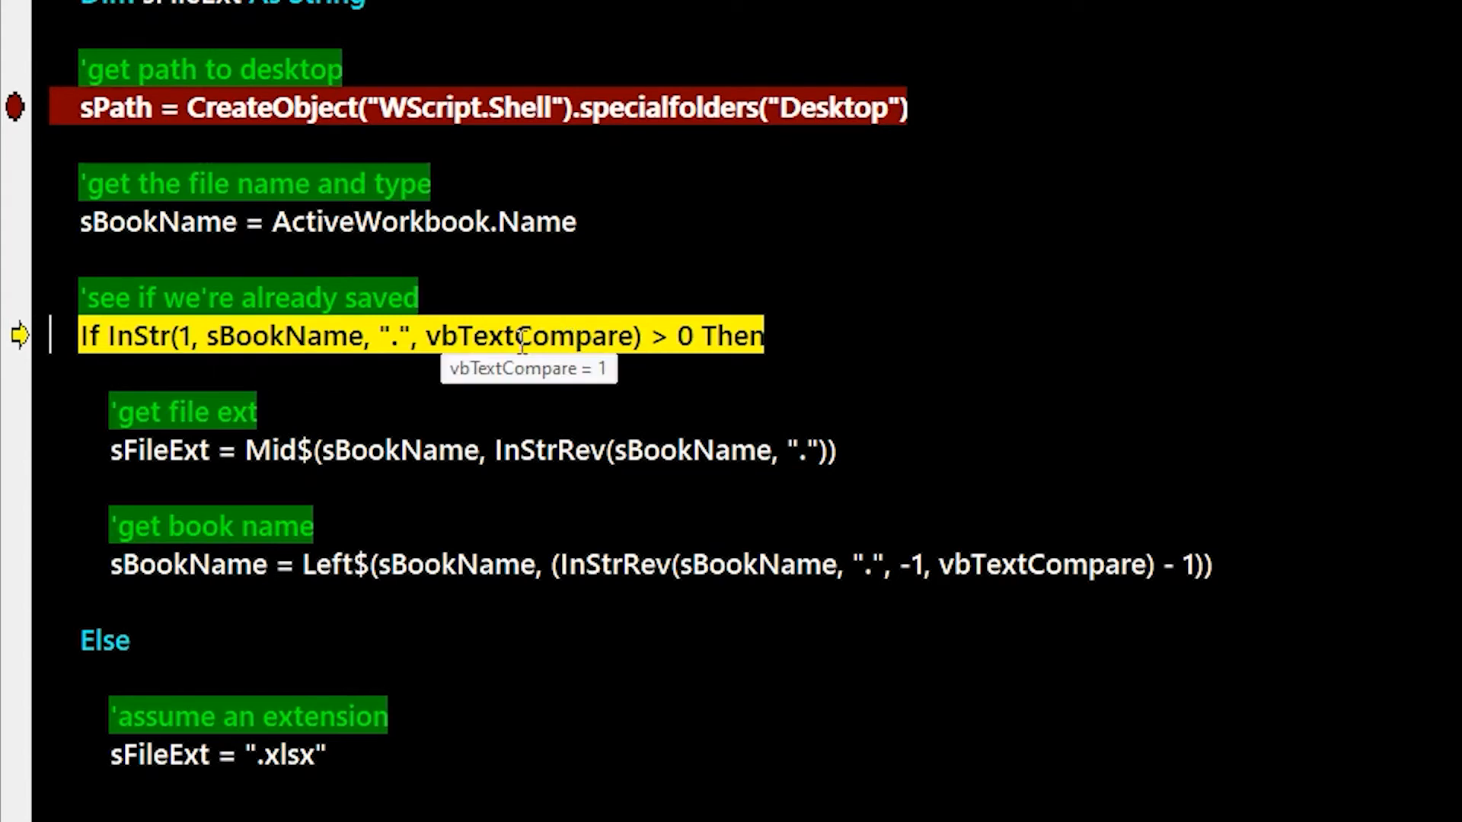
key(F8)
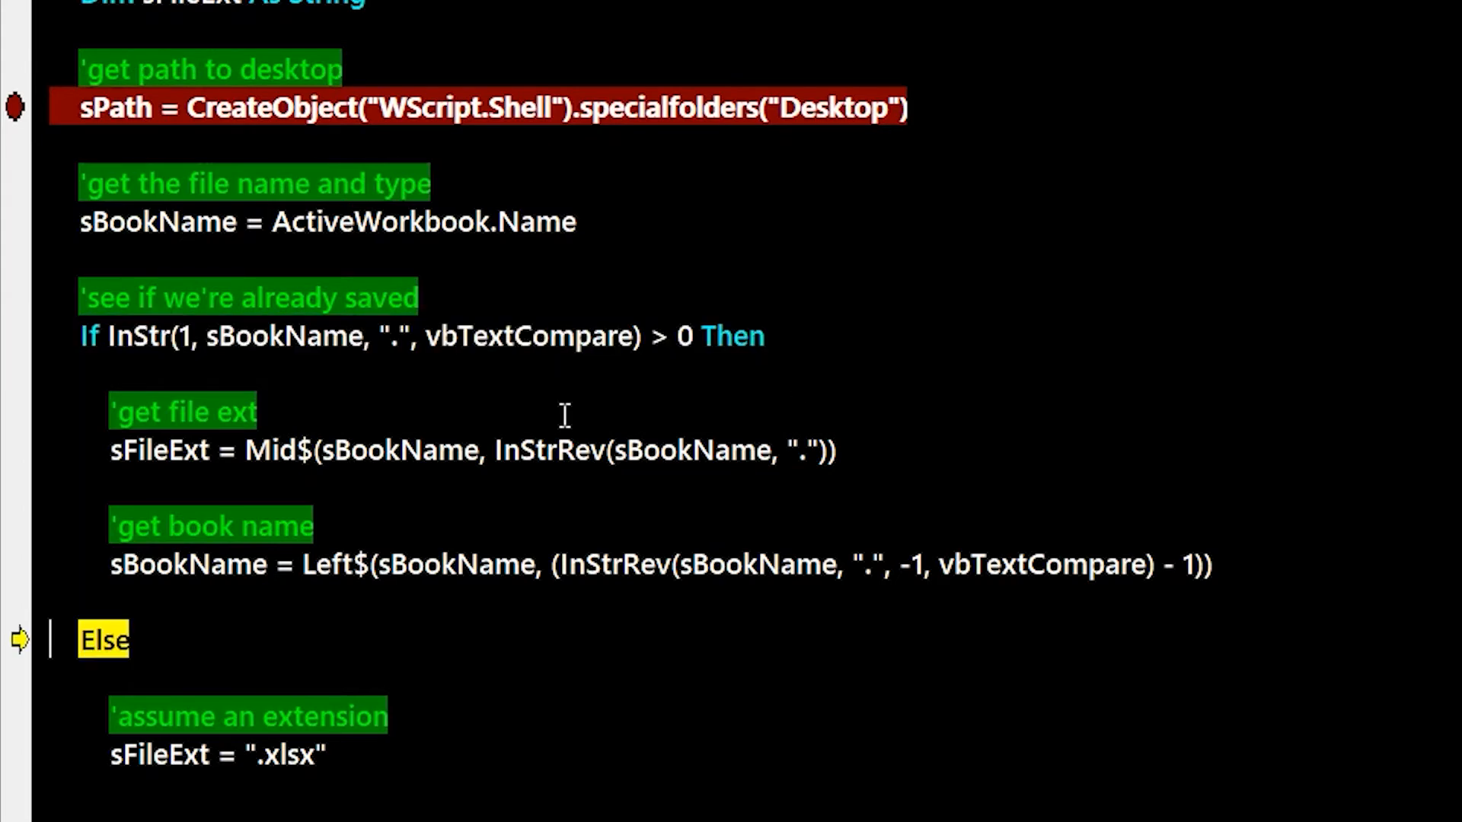
scroll(down, 3)
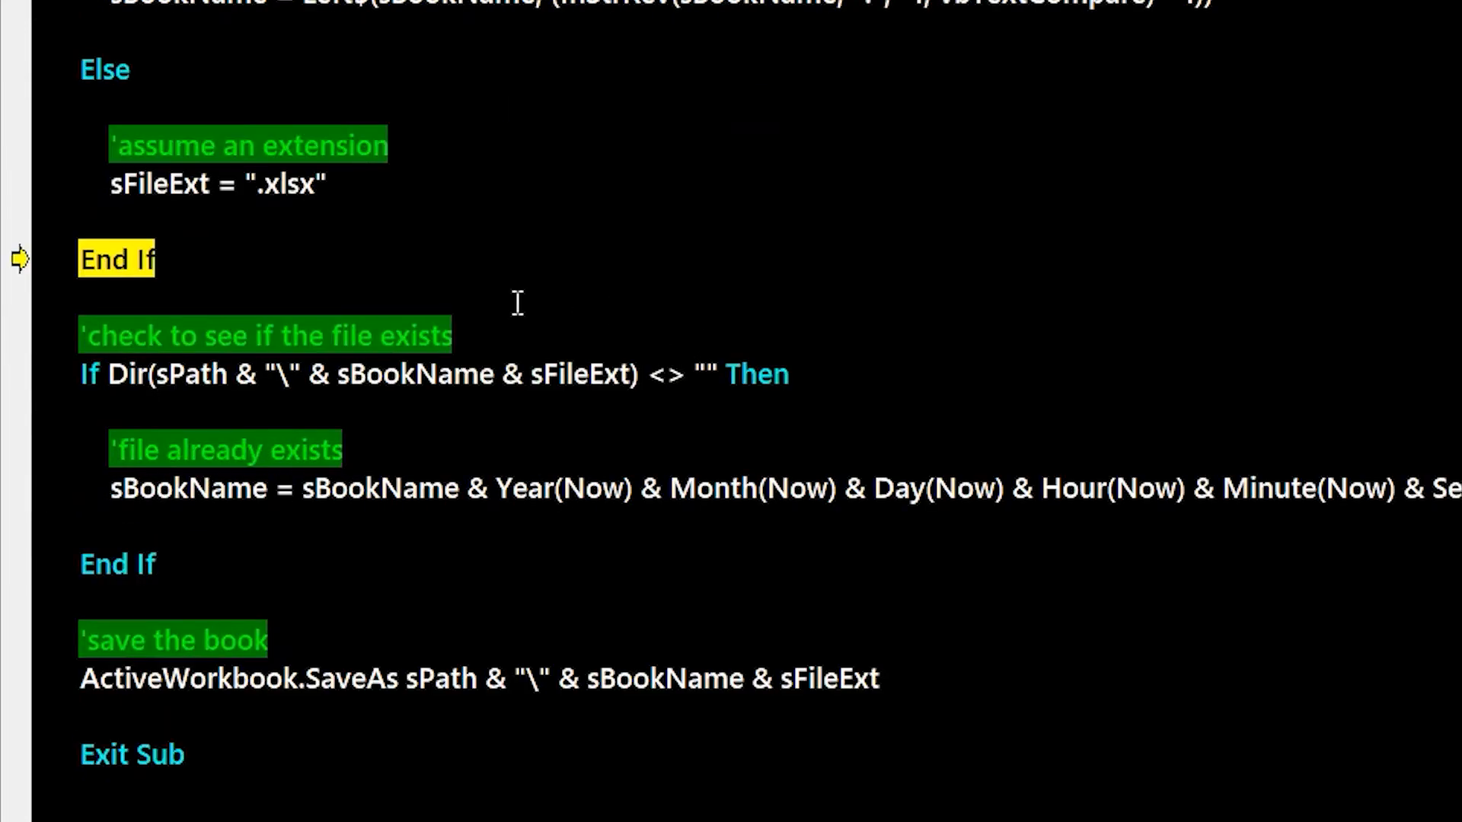
Step through the Dir check and timestamp rename, evaluating the path and timestamp in the Immediate window.
key(F8)
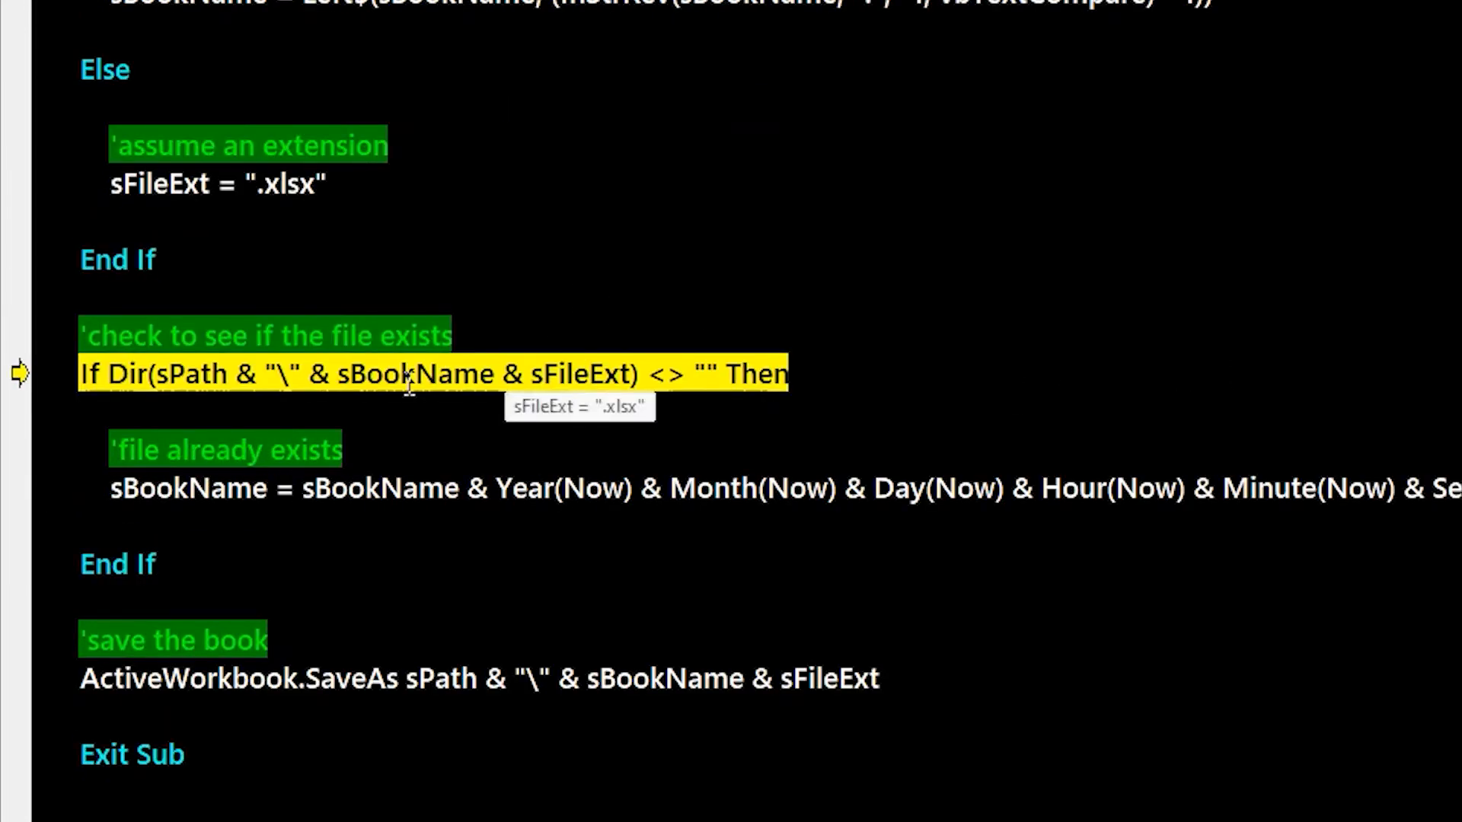
mouse_move(210, 374)
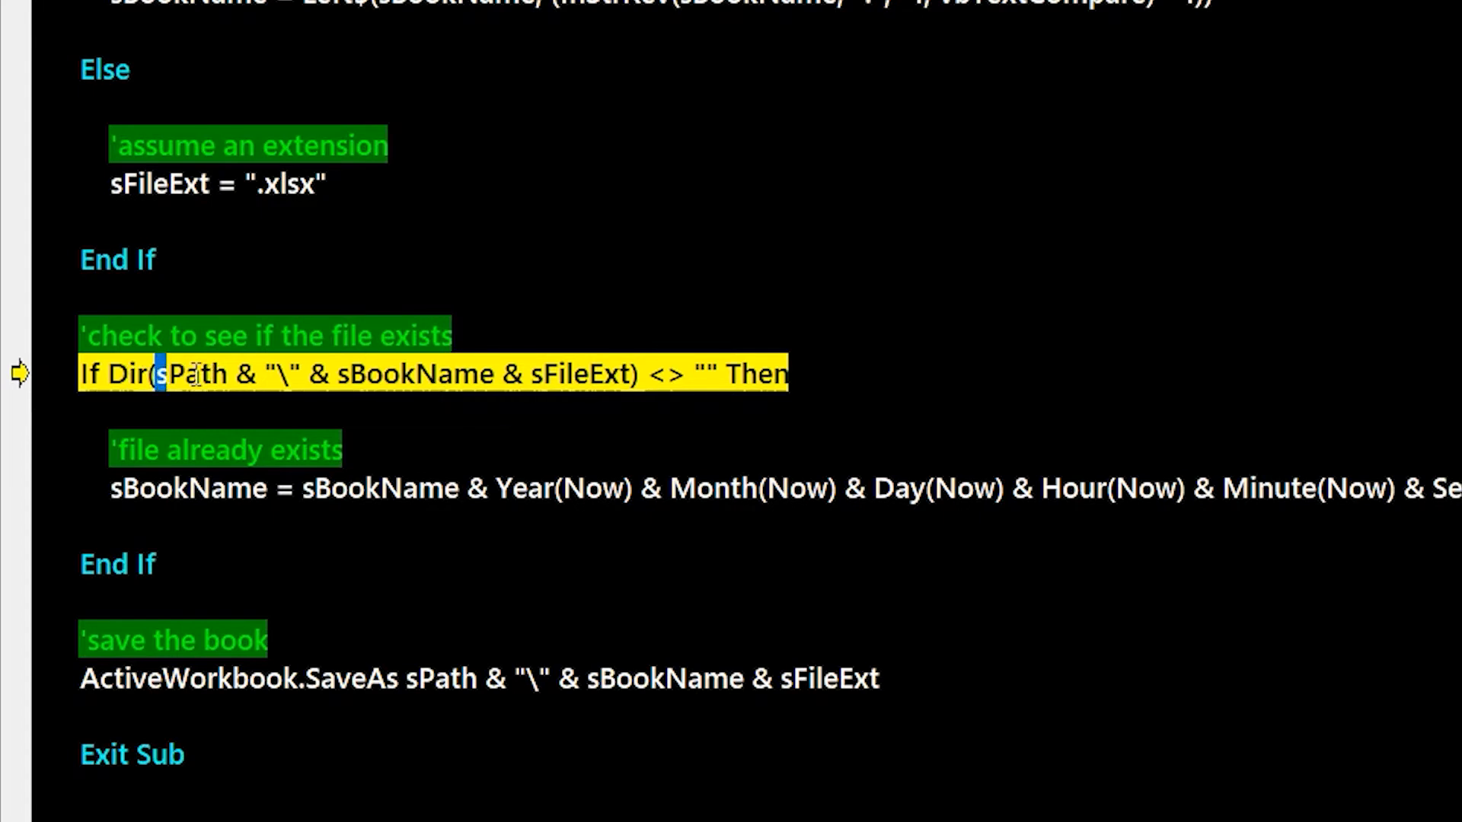
drag(162, 374, 634, 374)
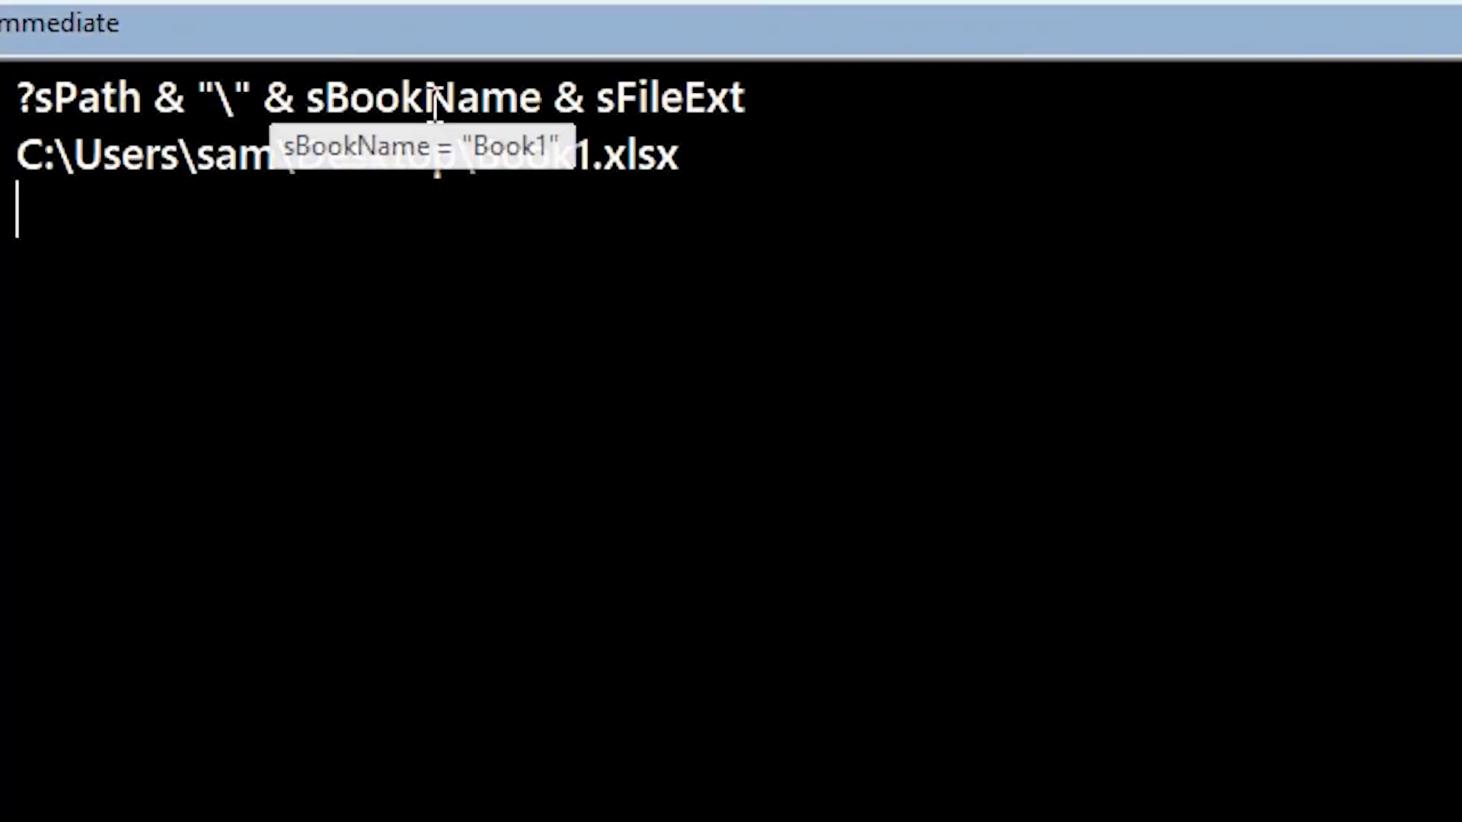
mouse_move(648, 210)
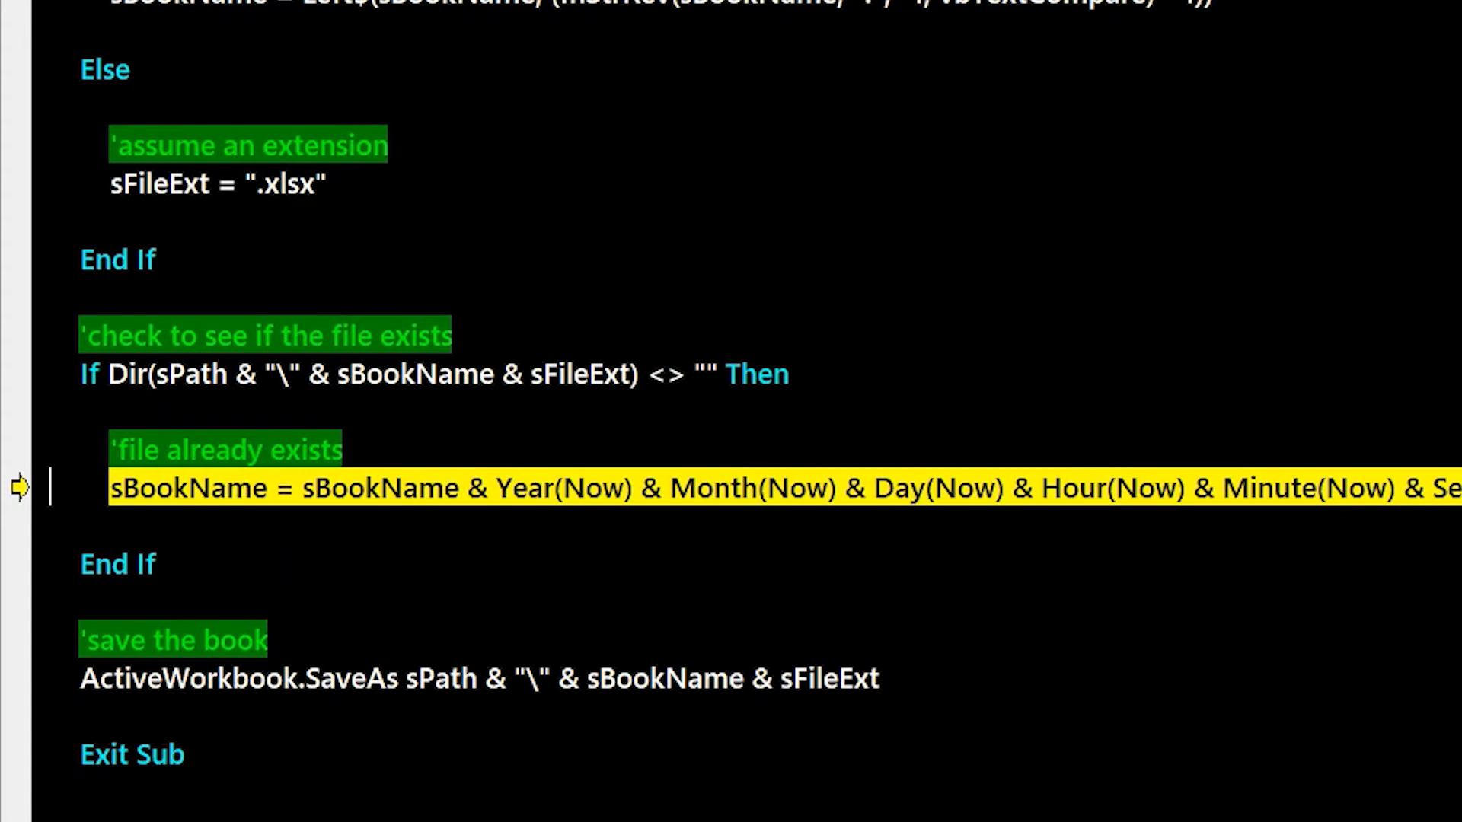
key(F8)
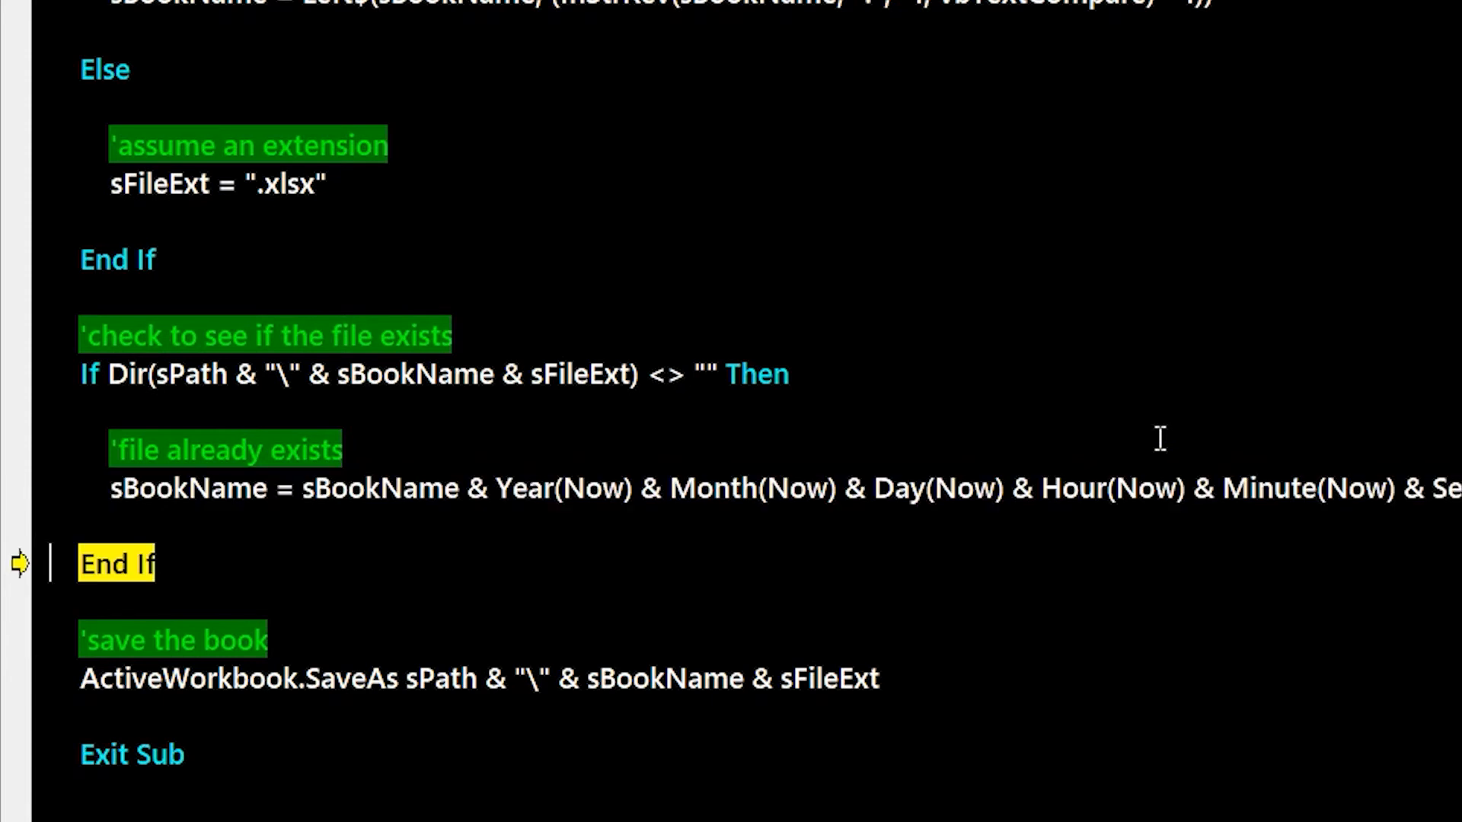
mouse_move(166, 480)
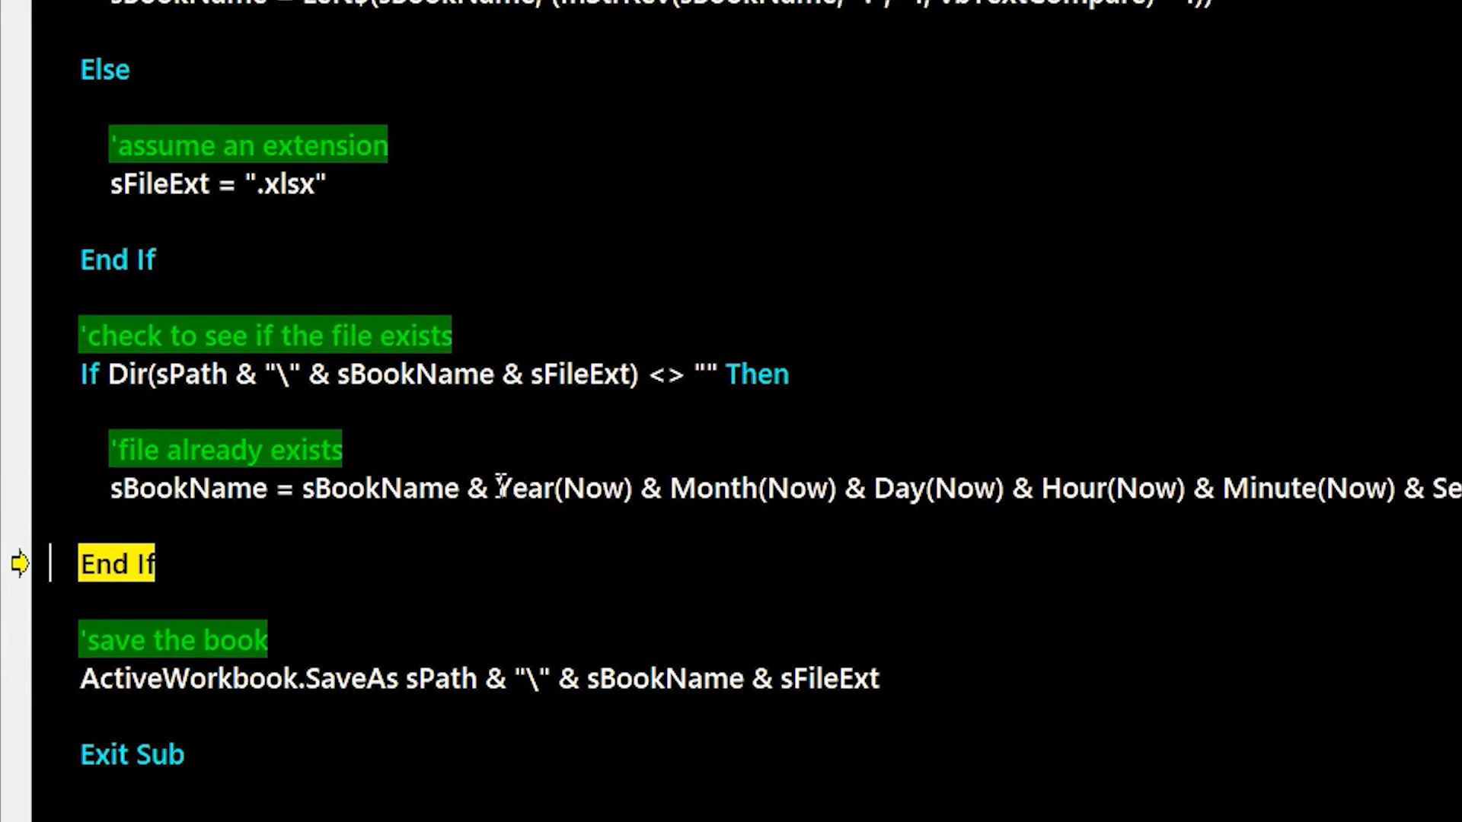
drag(498, 487, 1455, 487)
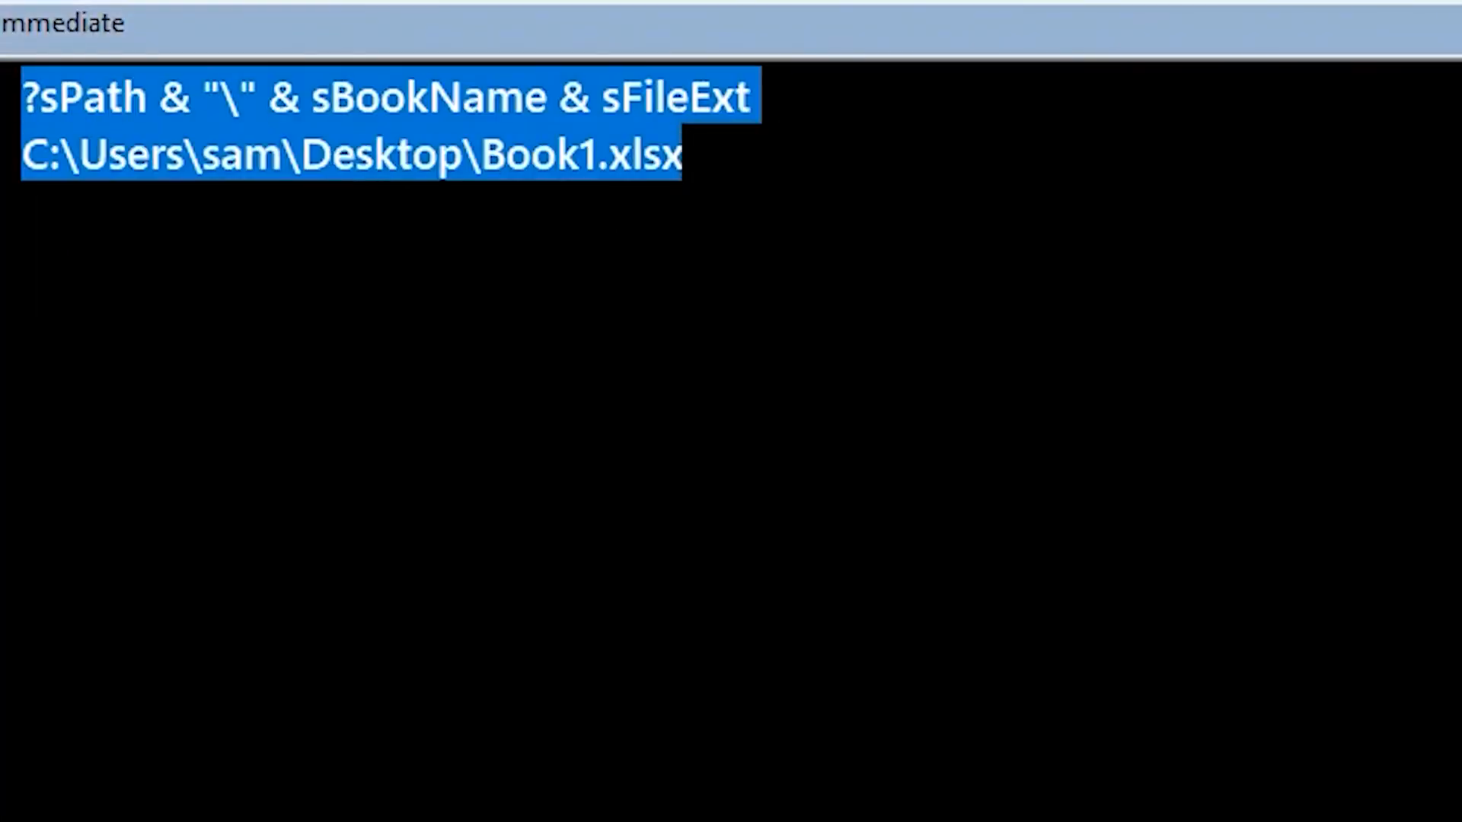
text(?Year(Now) & Month(Now) & Day(Now) & Hour(Now) & Minute(Now) & Second(Now))
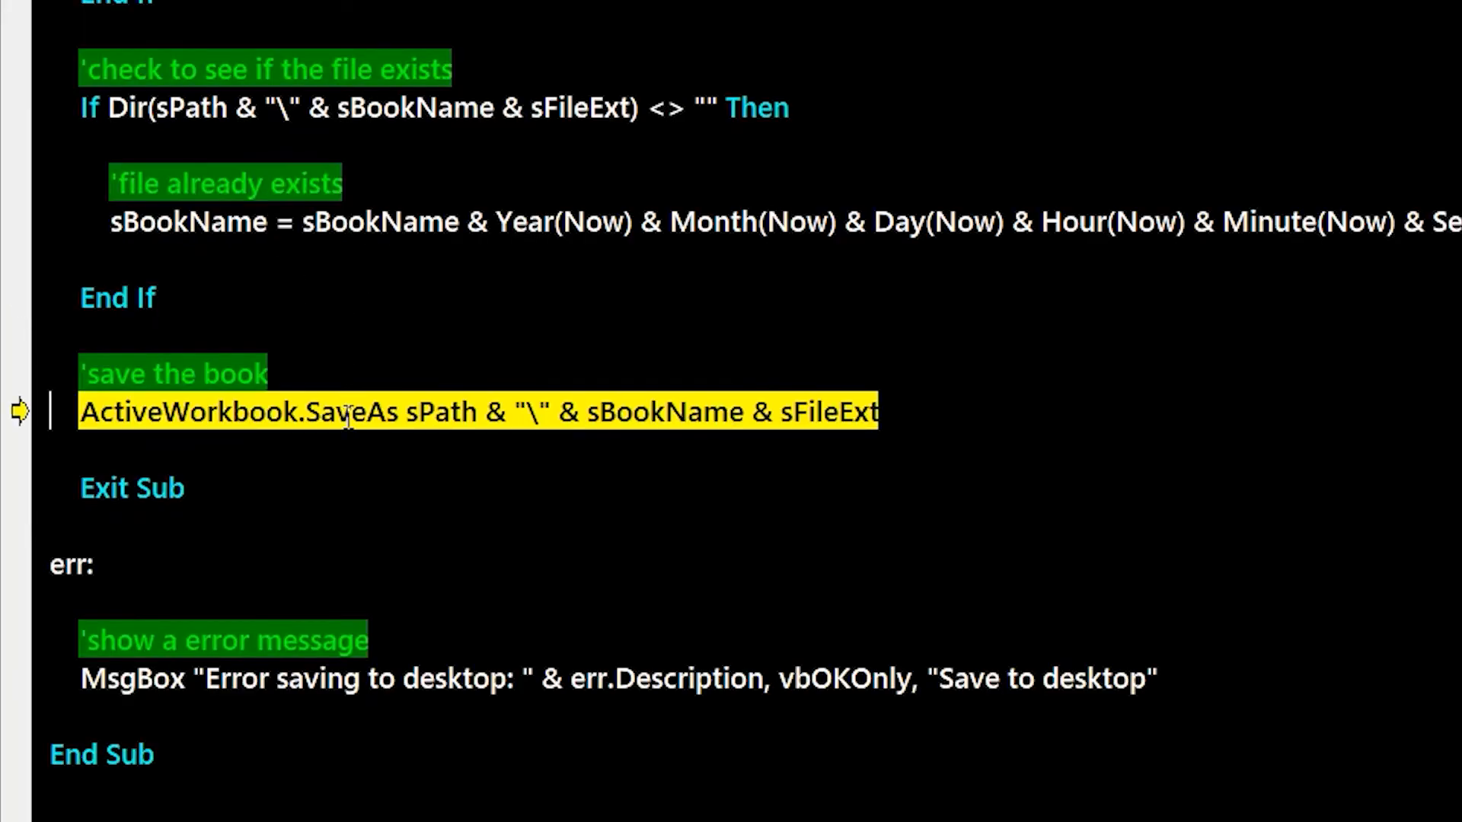
mouse_move(671, 412)
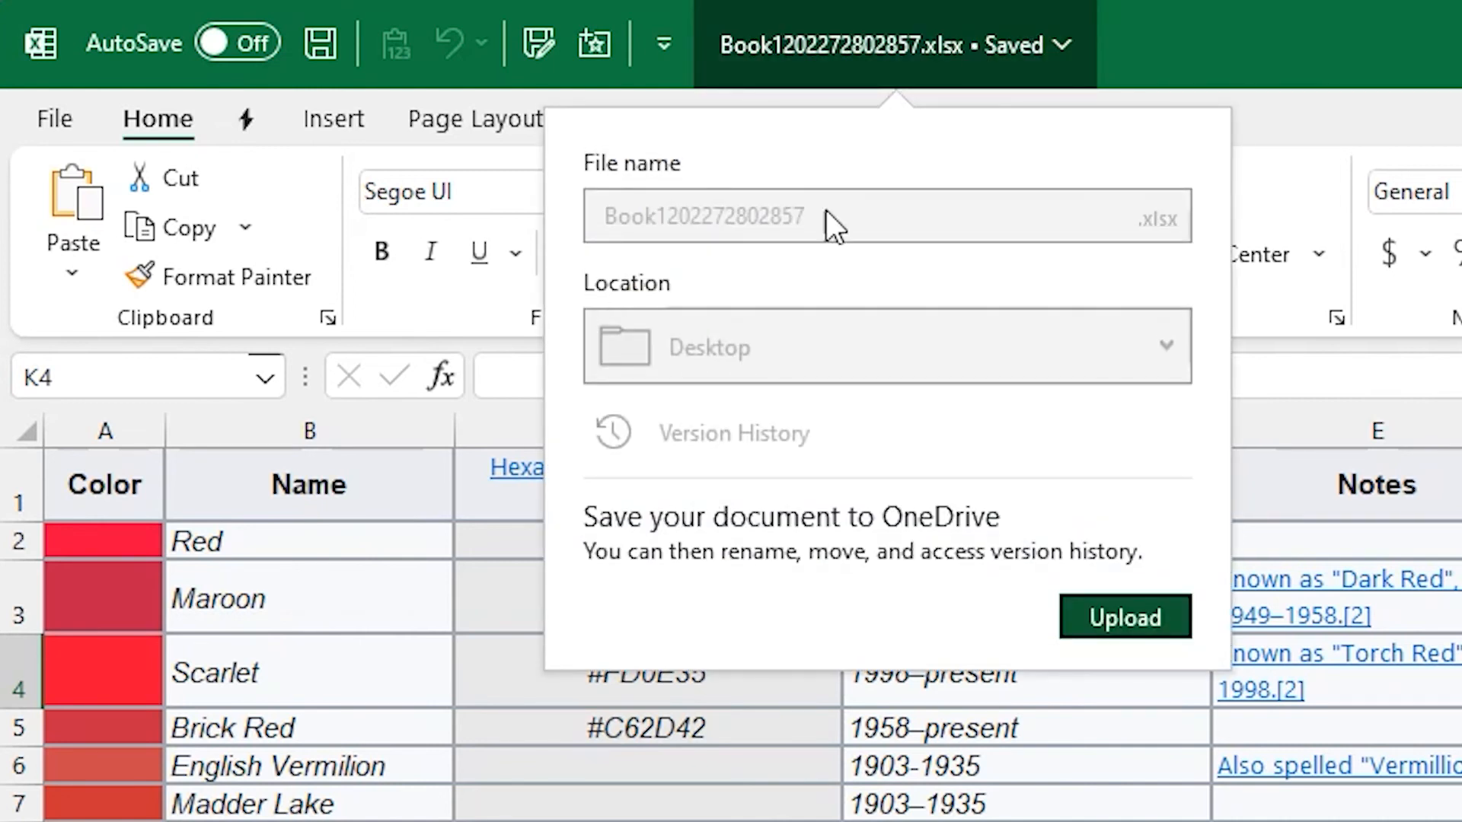
mouse_move(952, 321)
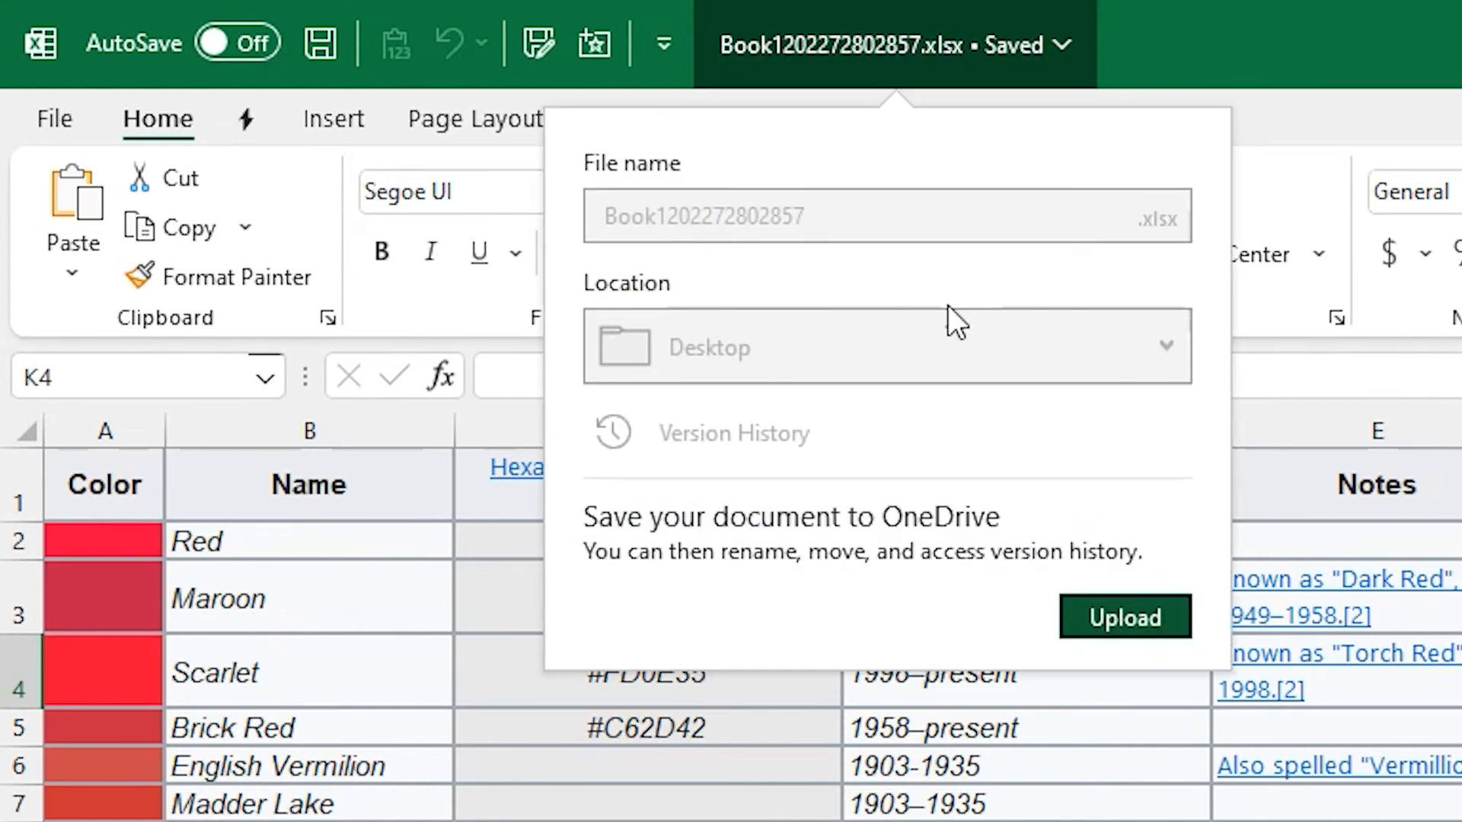